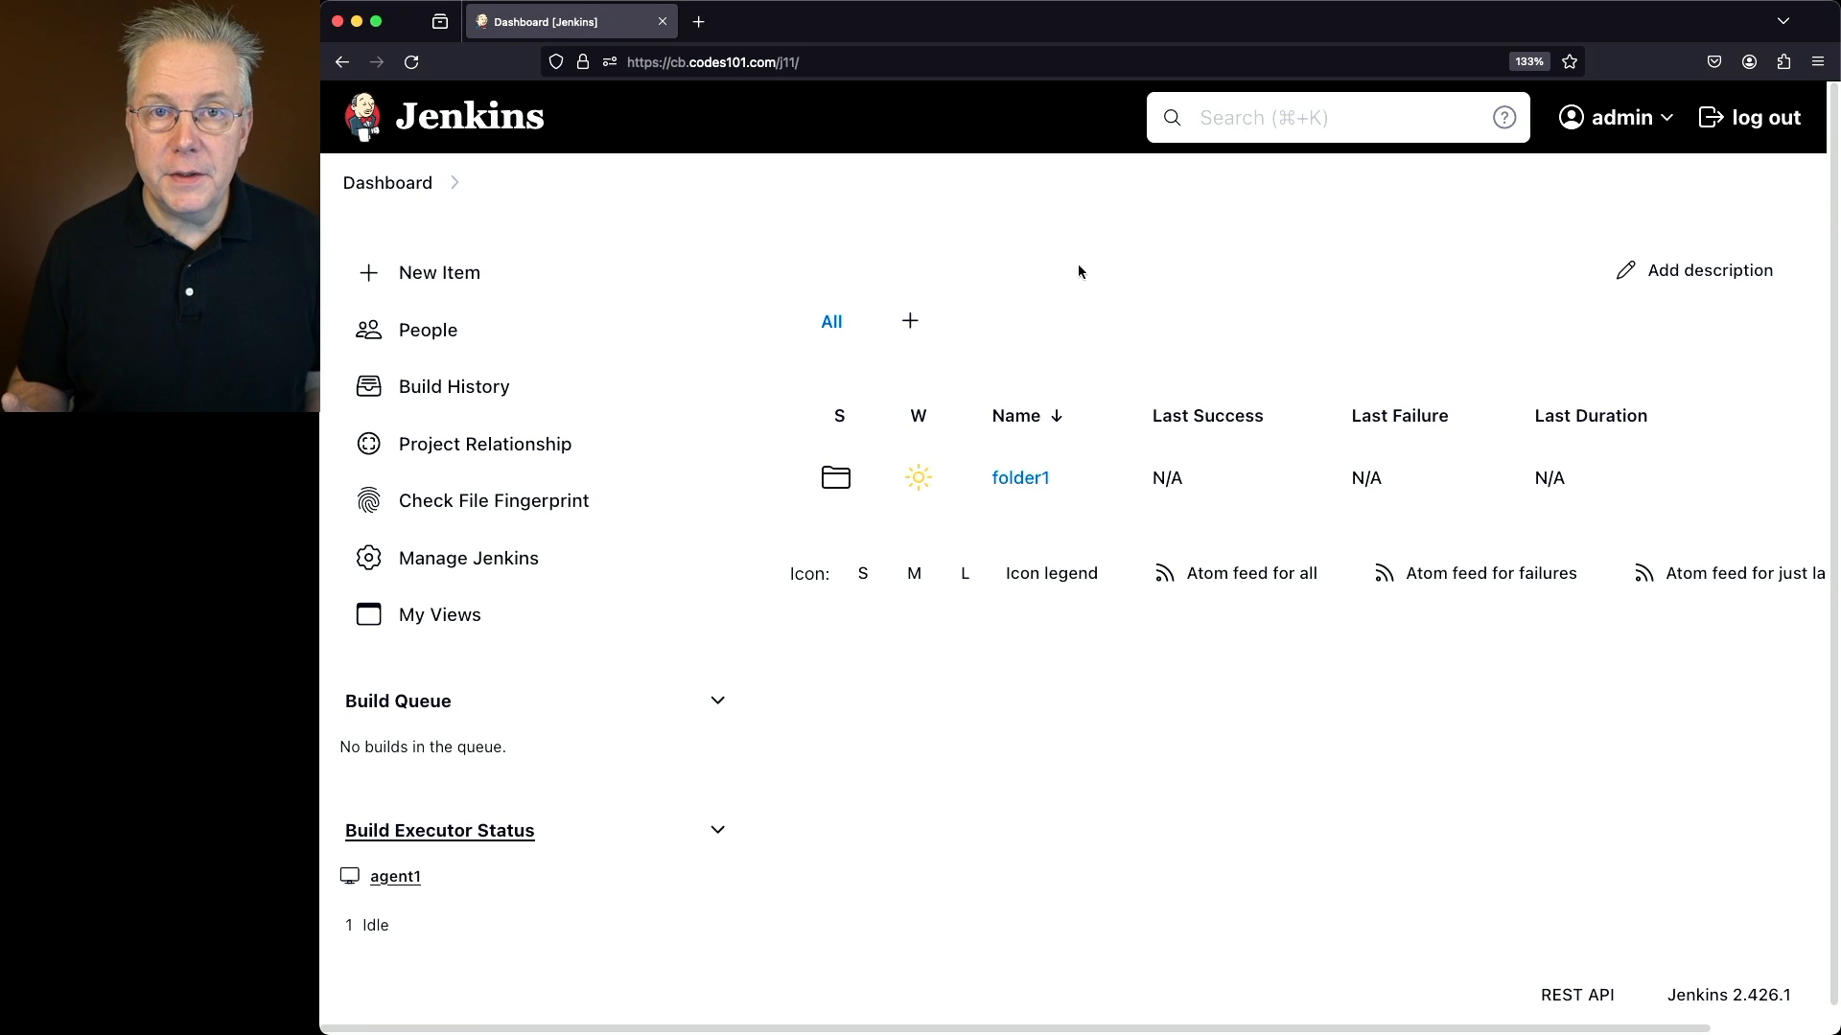
pyautogui.moveTo(1020, 477)
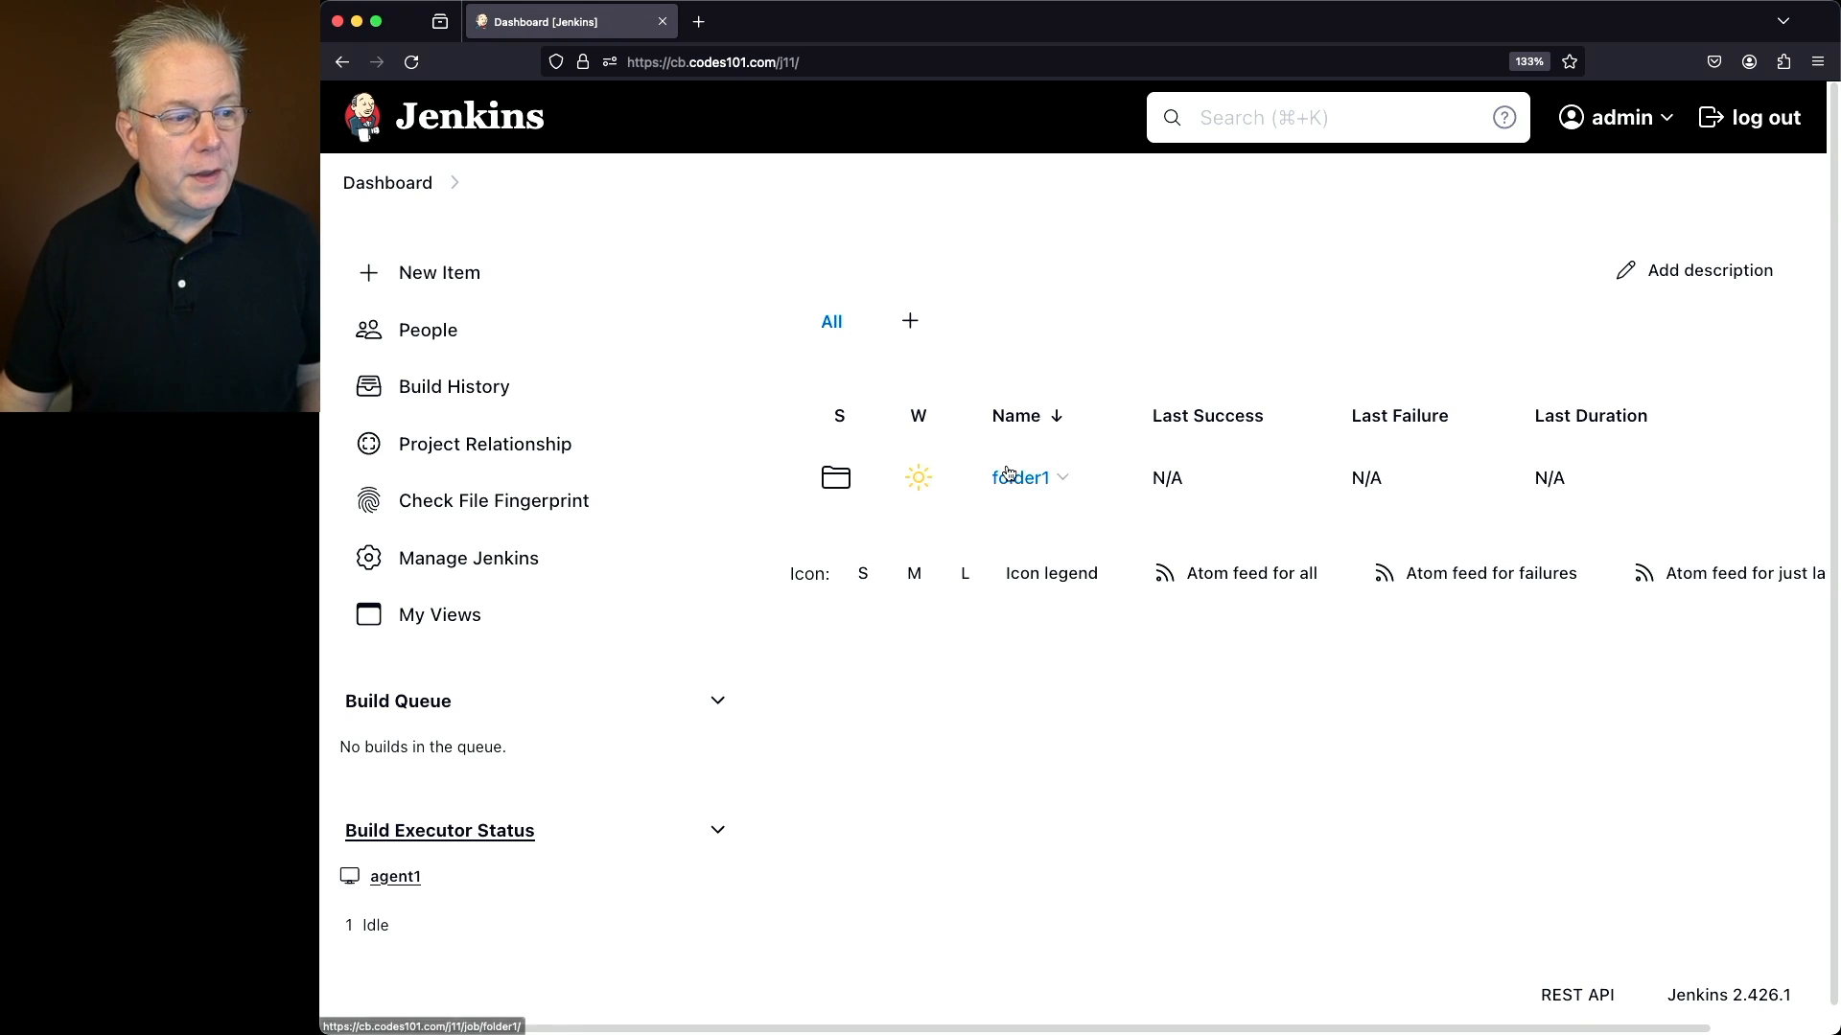
# Open folder1 from the dashboard jobs table.
pyautogui.click(1019, 476)
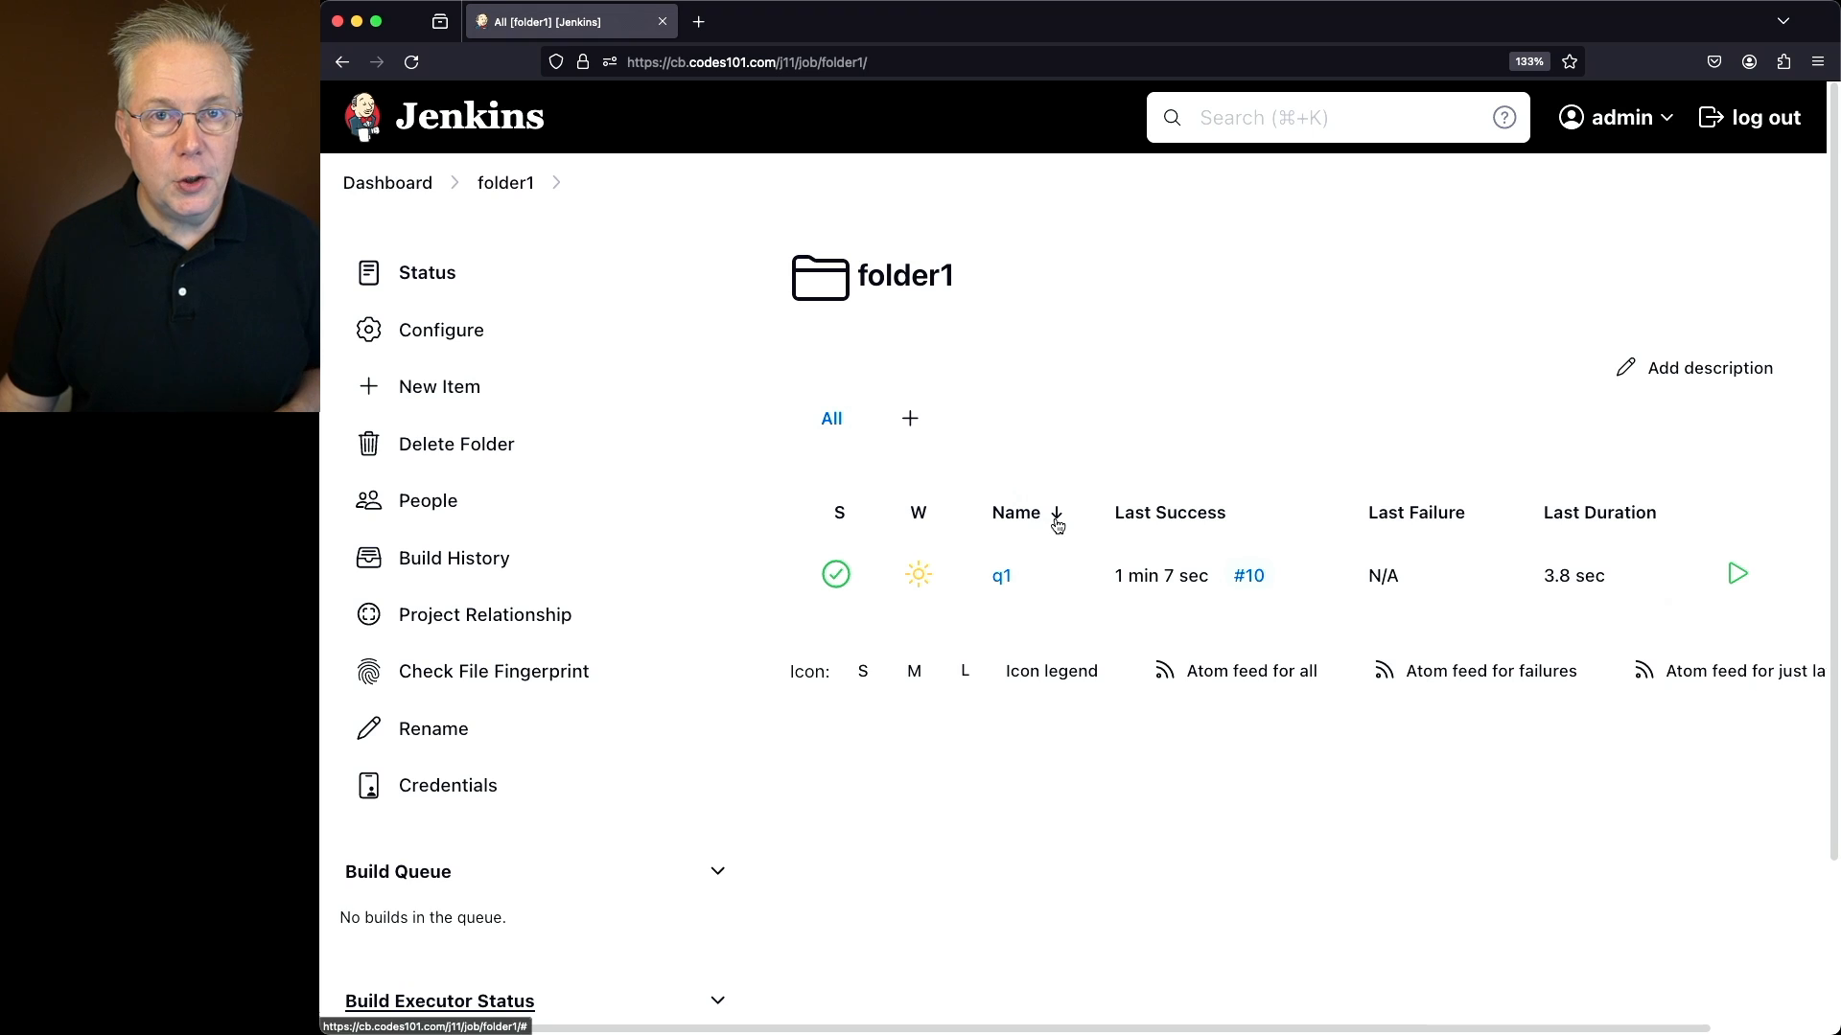
# Open job q1 and scroll its Build History down to build #1.
pyautogui.click(1000, 575)
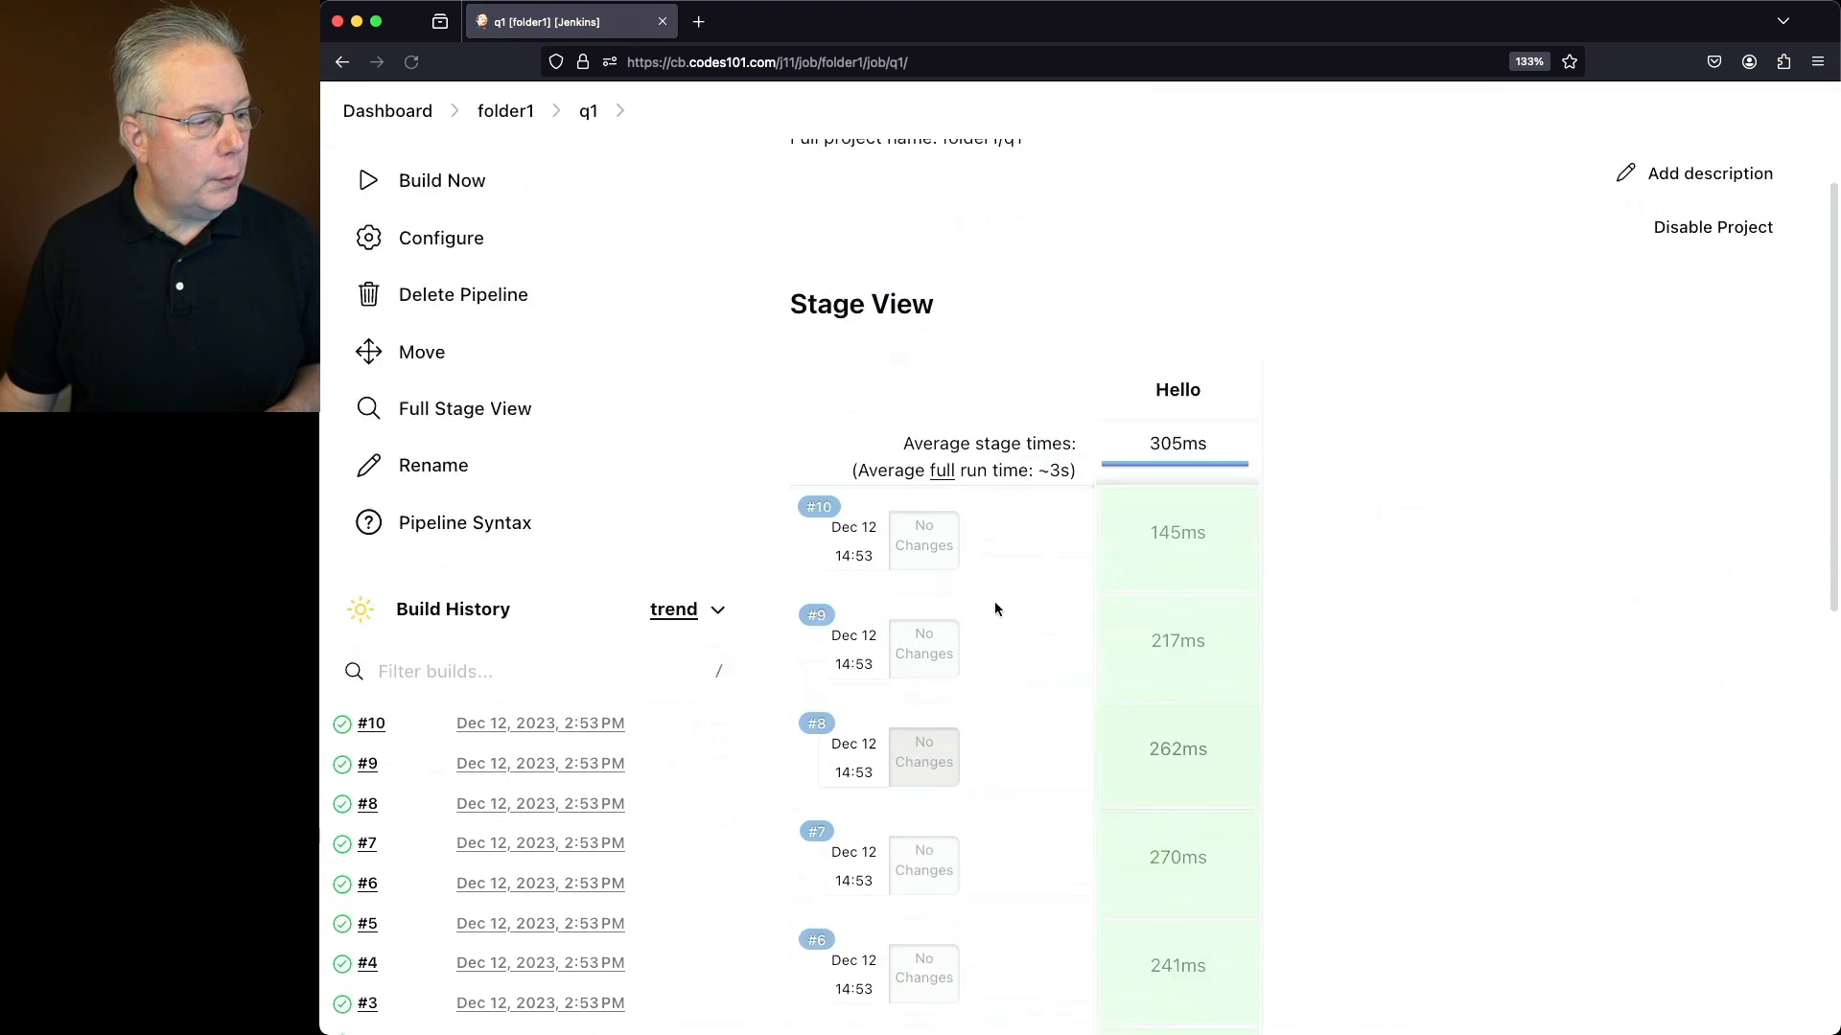
pyautogui.scroll(-3)
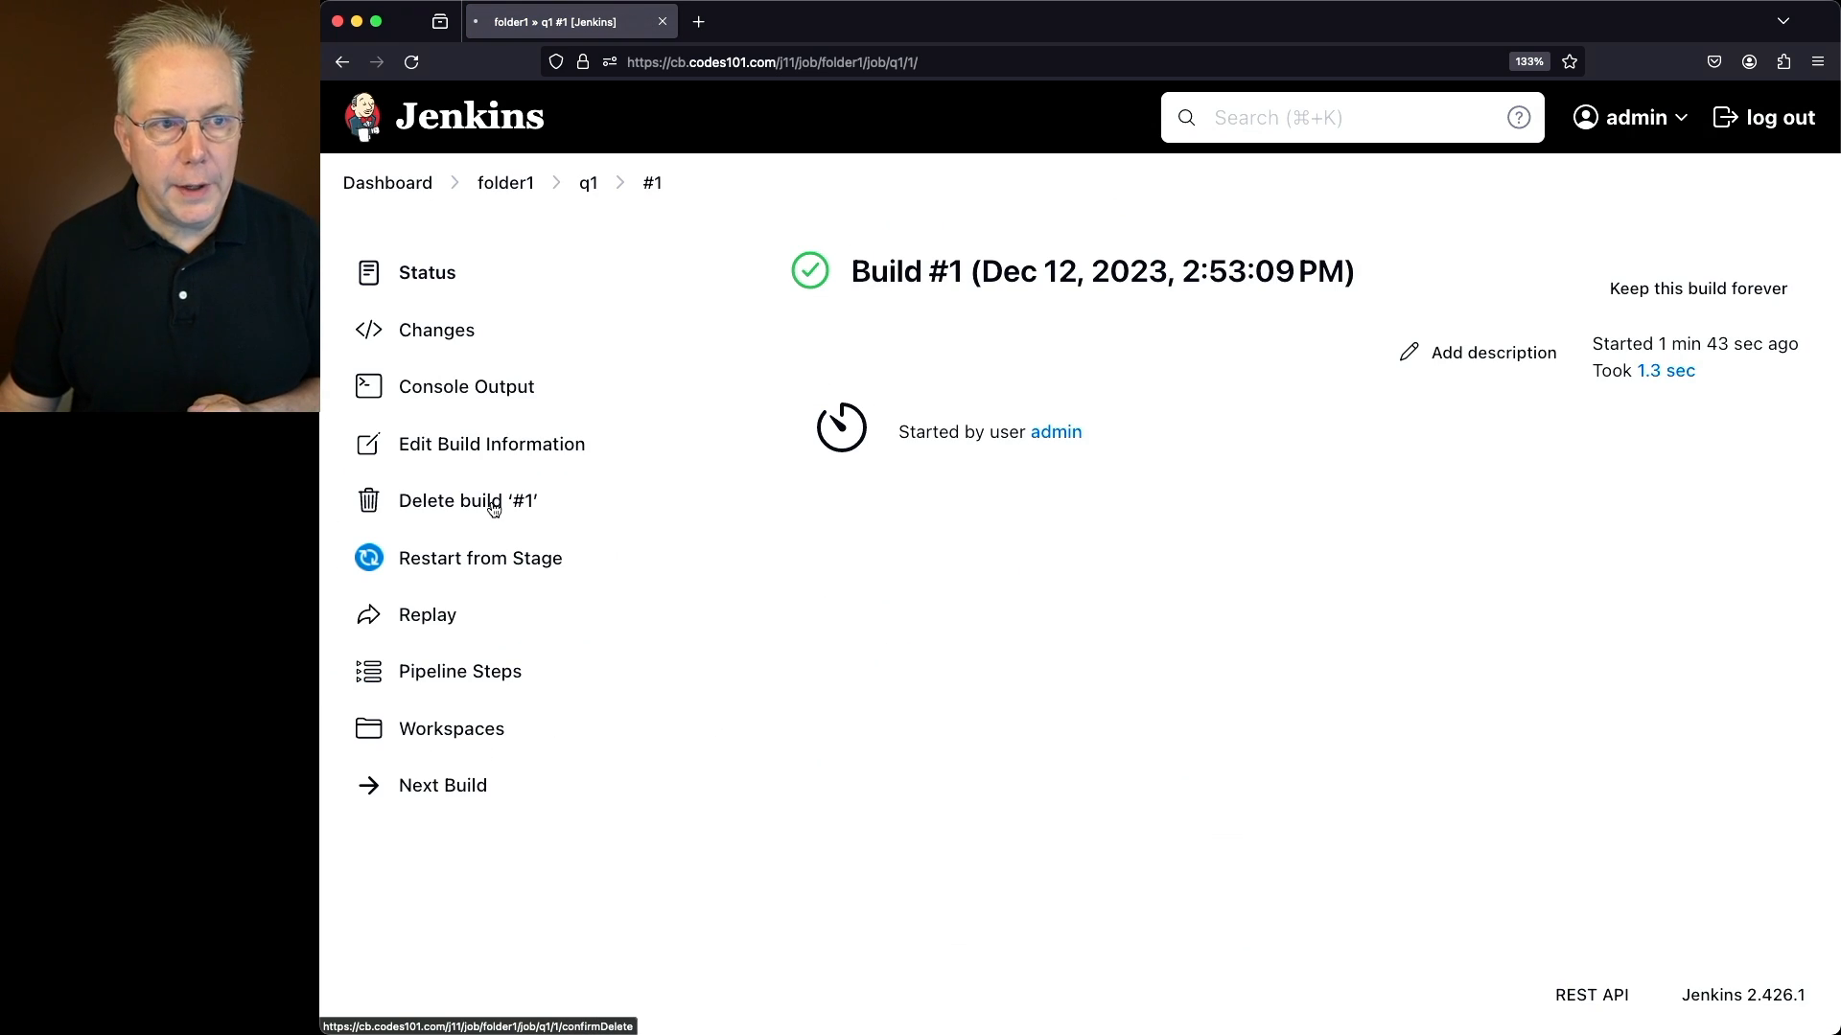
# Delete build #1 from the sidebar and confirm the deletion.
pyautogui.click(462, 500)
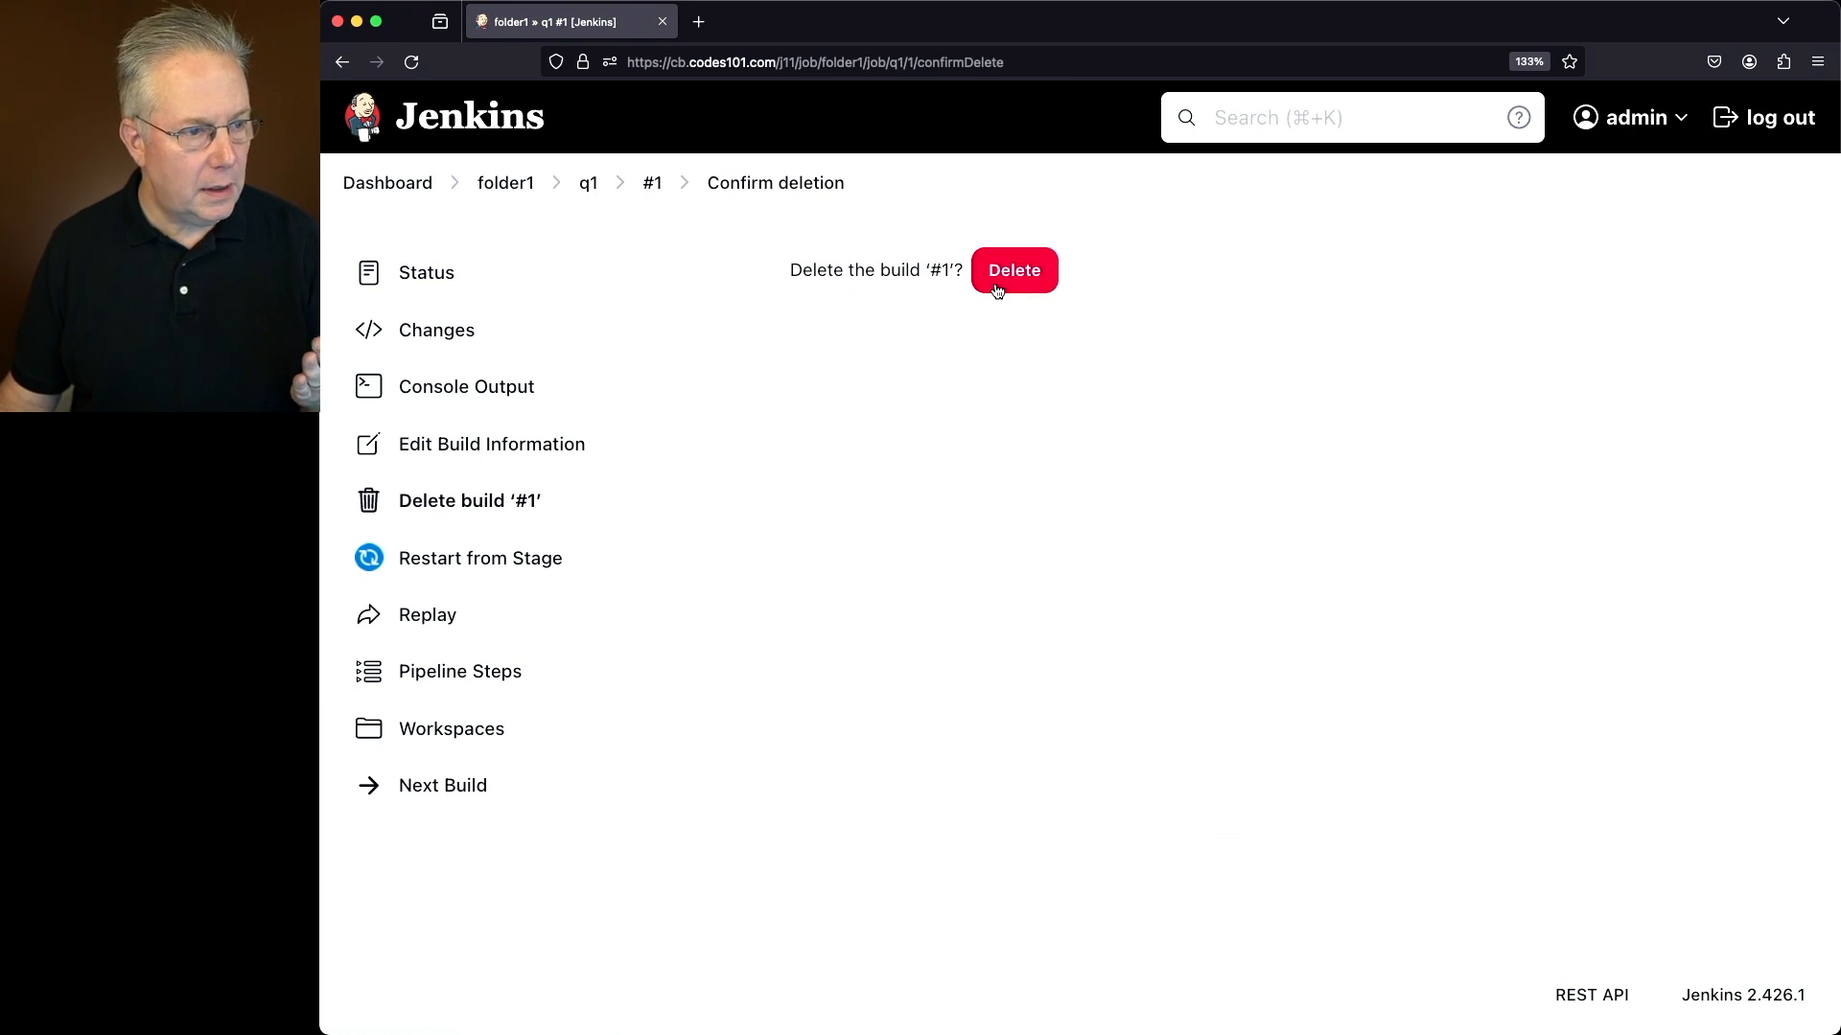
pyautogui.click(1014, 270)
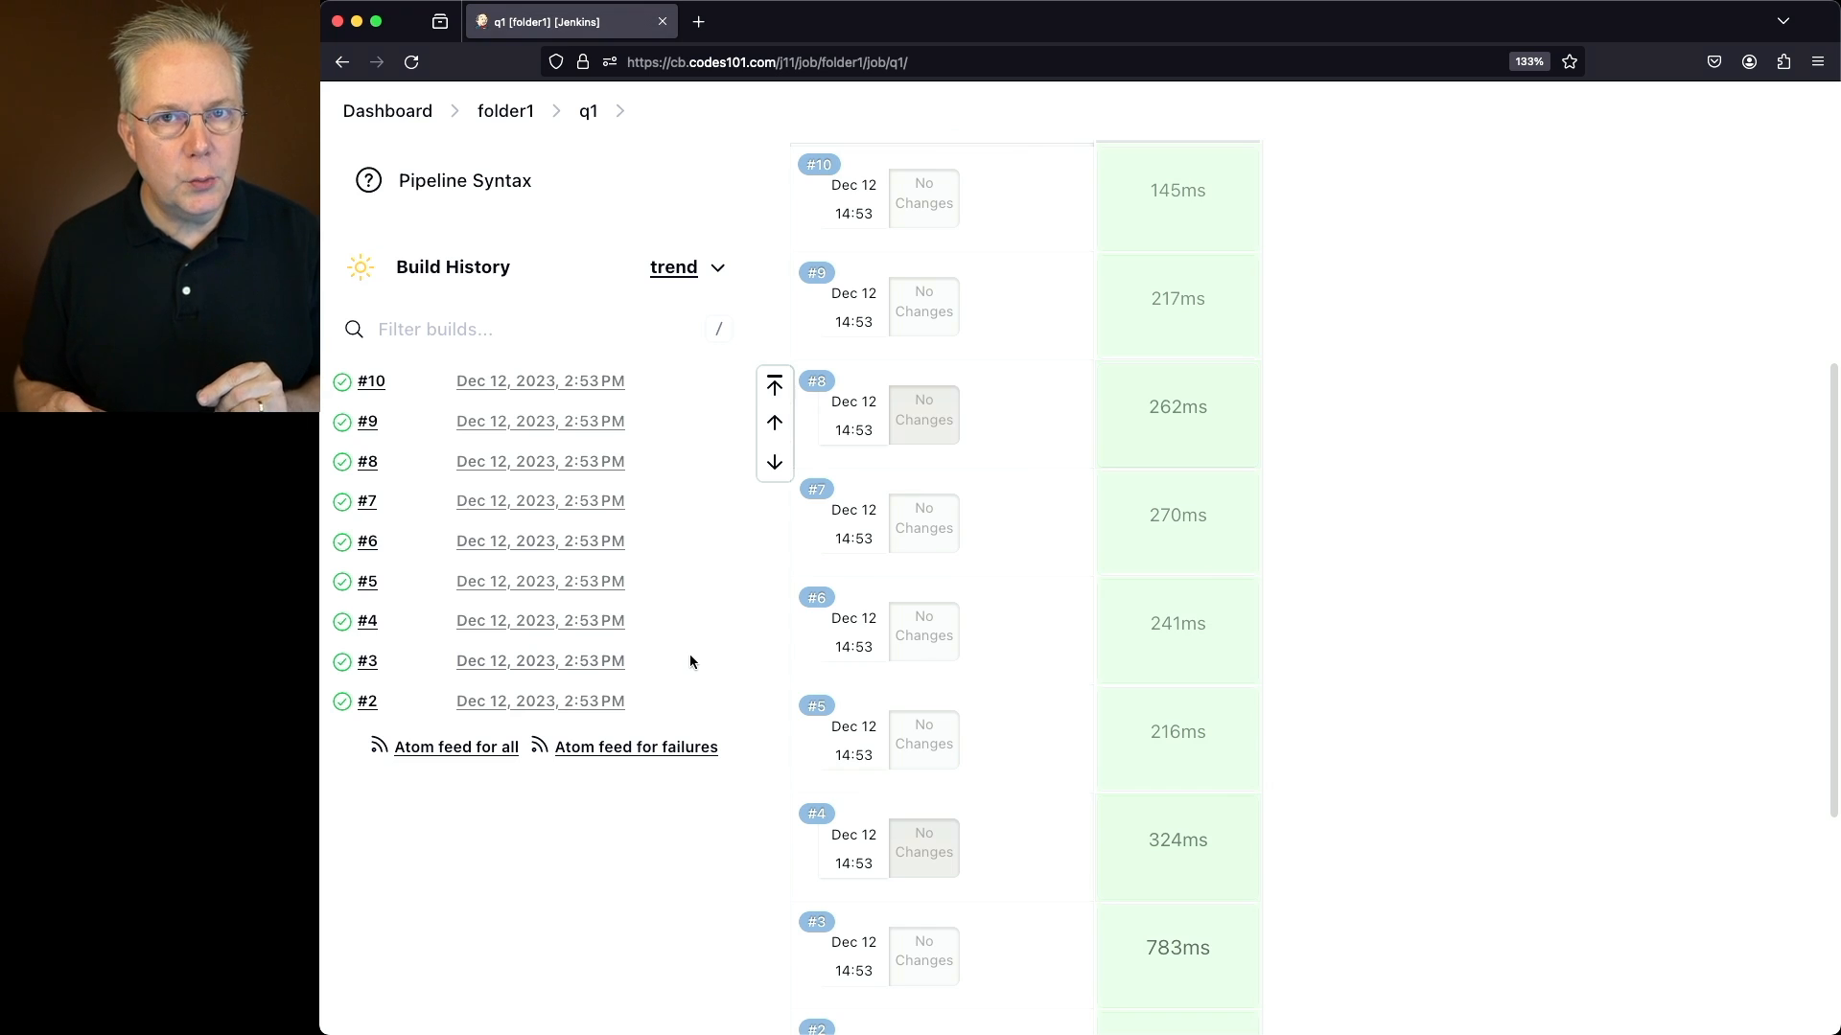
pyautogui.moveTo(337, 151)
pyautogui.write('delete-')
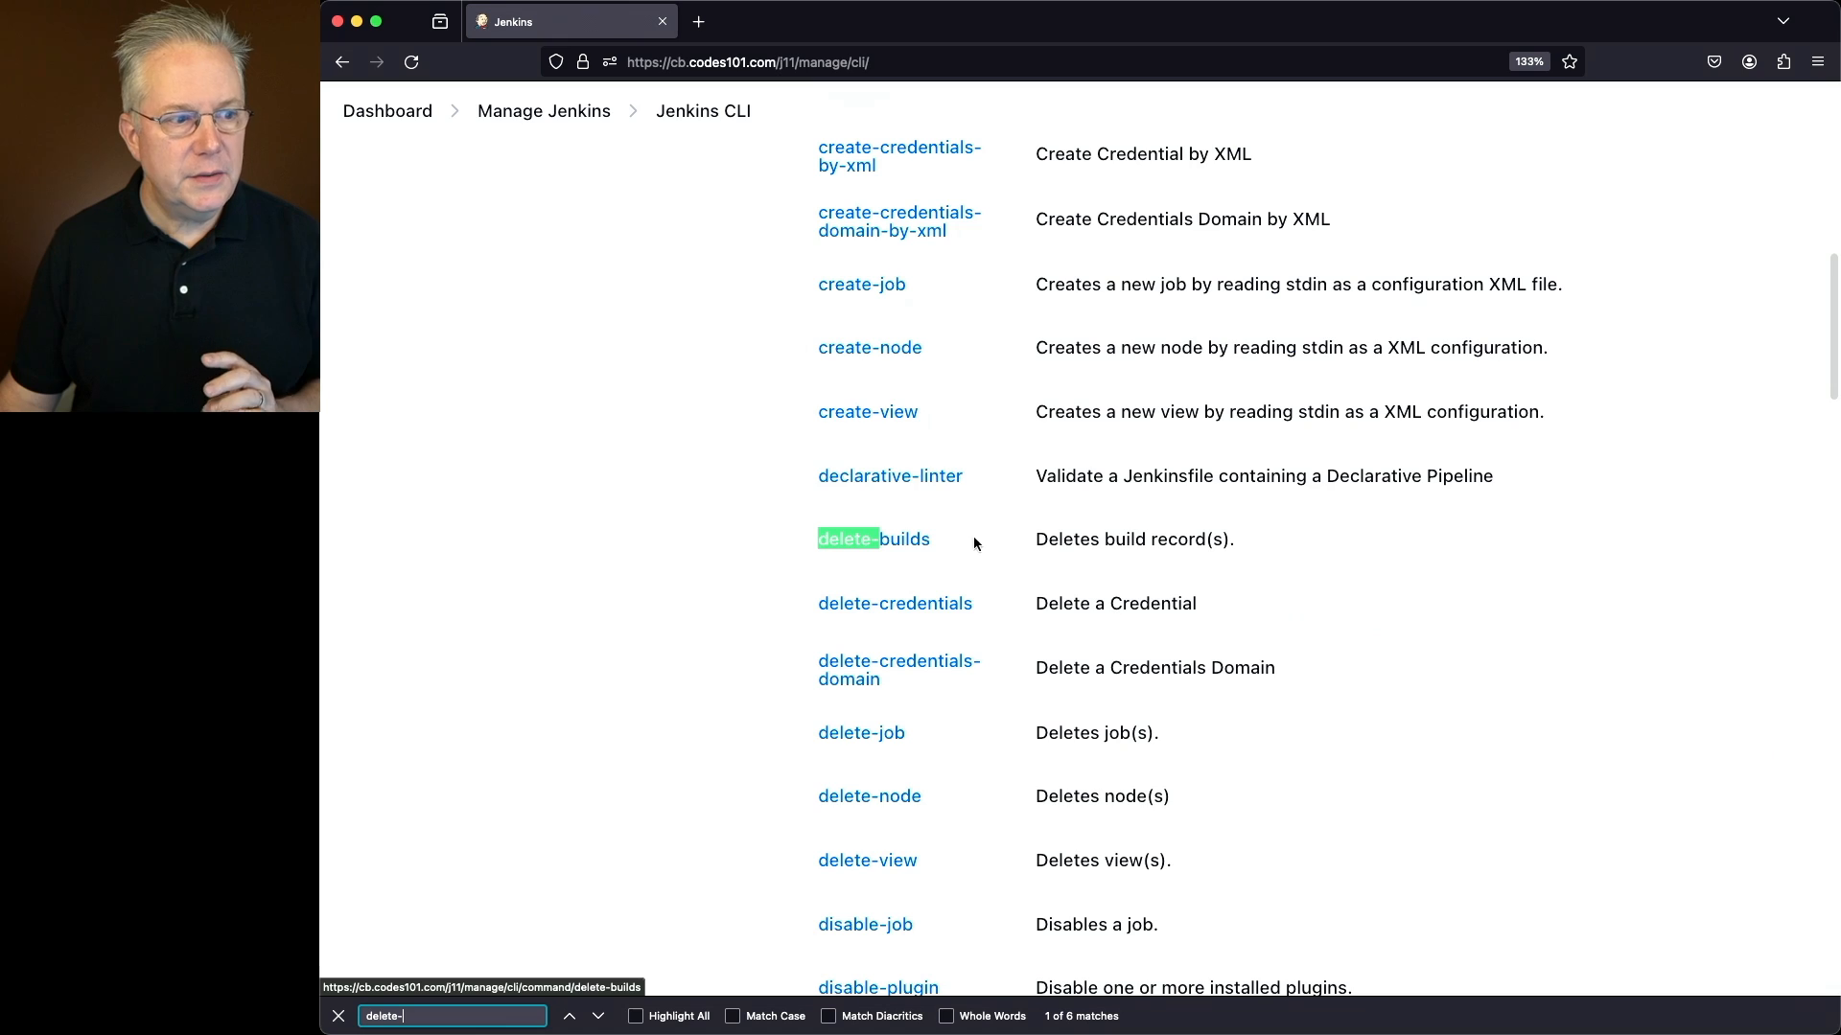
# Open the delete-builds command page and highlight the RANGE parameter's N-M format.
pyautogui.click(842, 538)
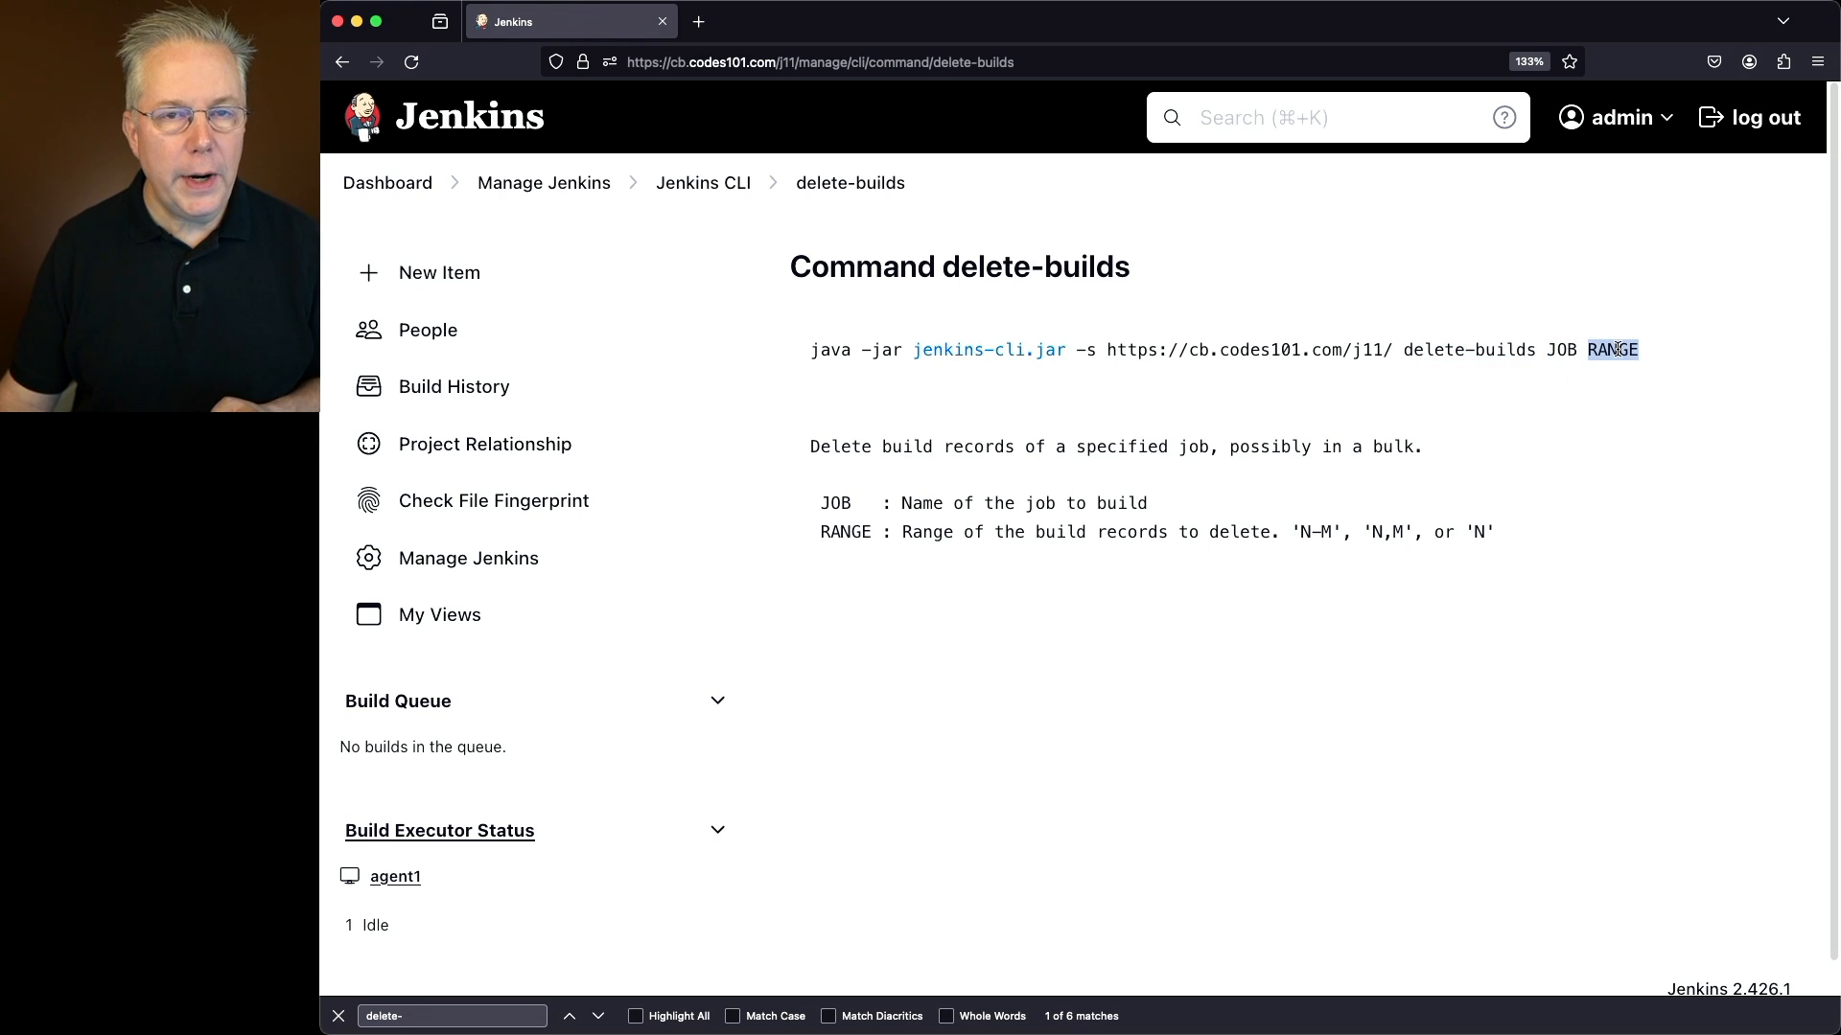
pyautogui.moveTo(1538, 405)
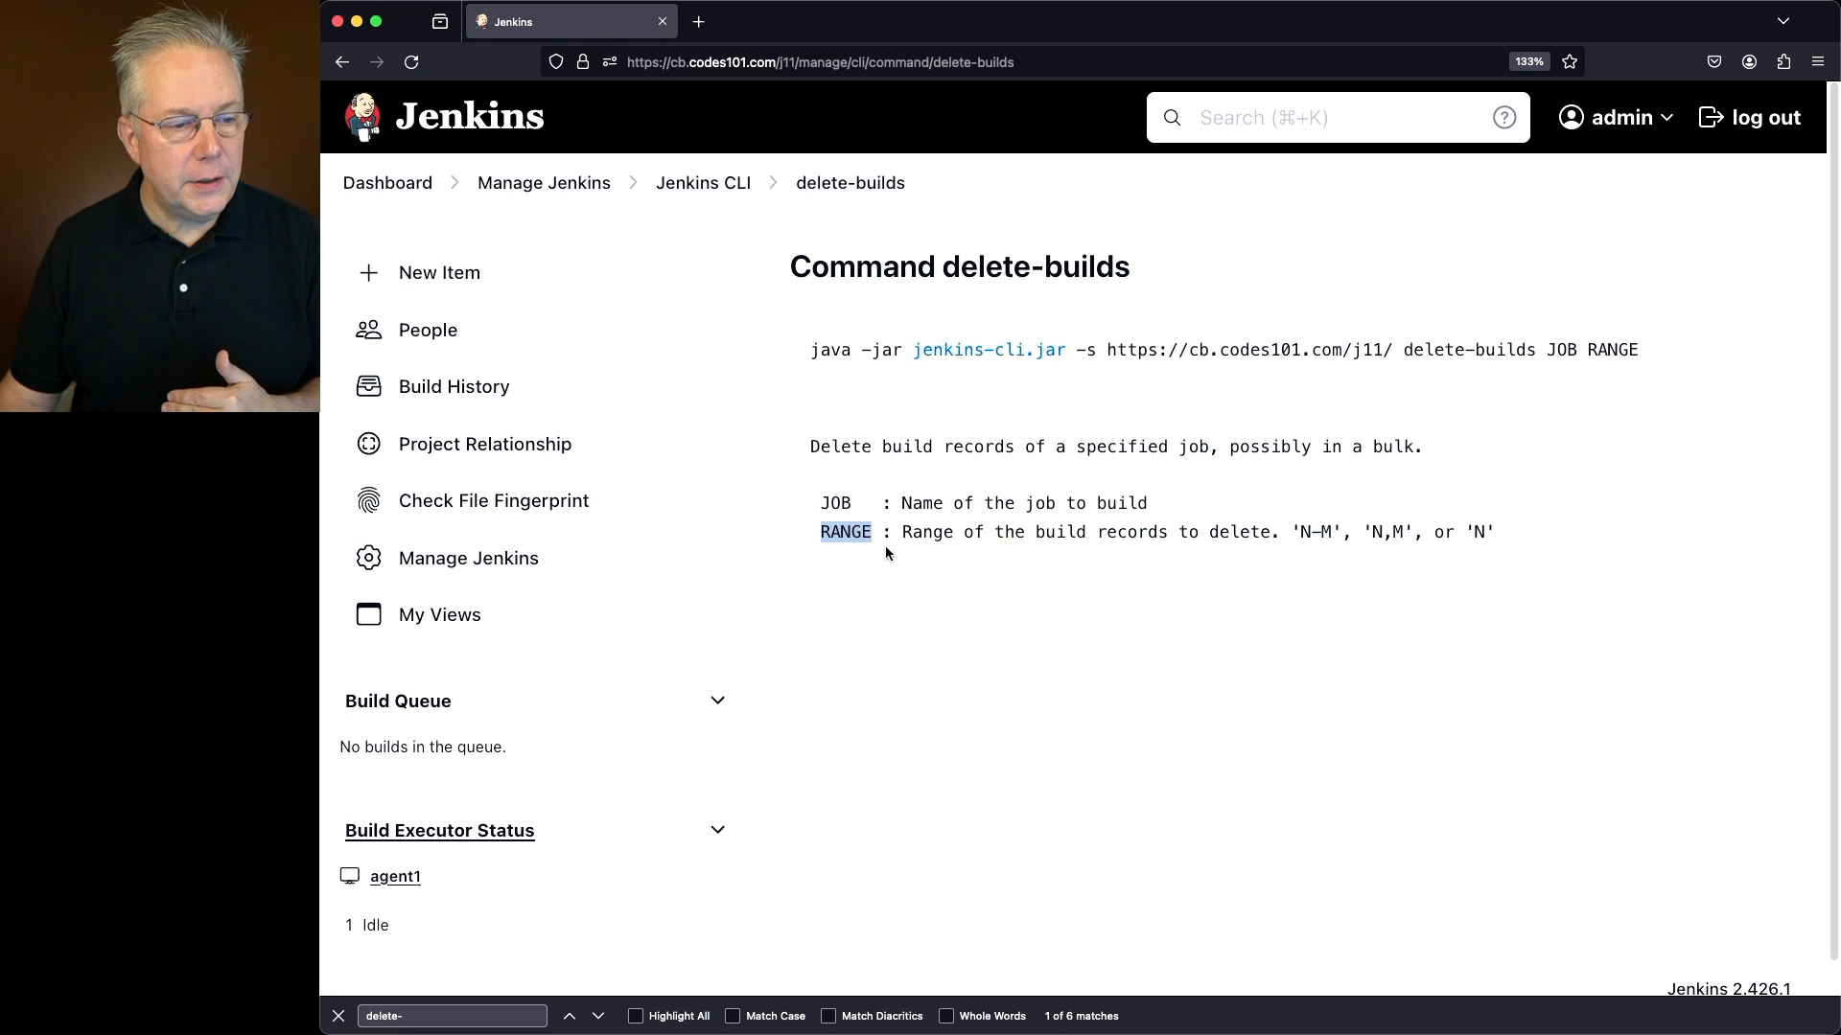
pyautogui.click(596, 1016)
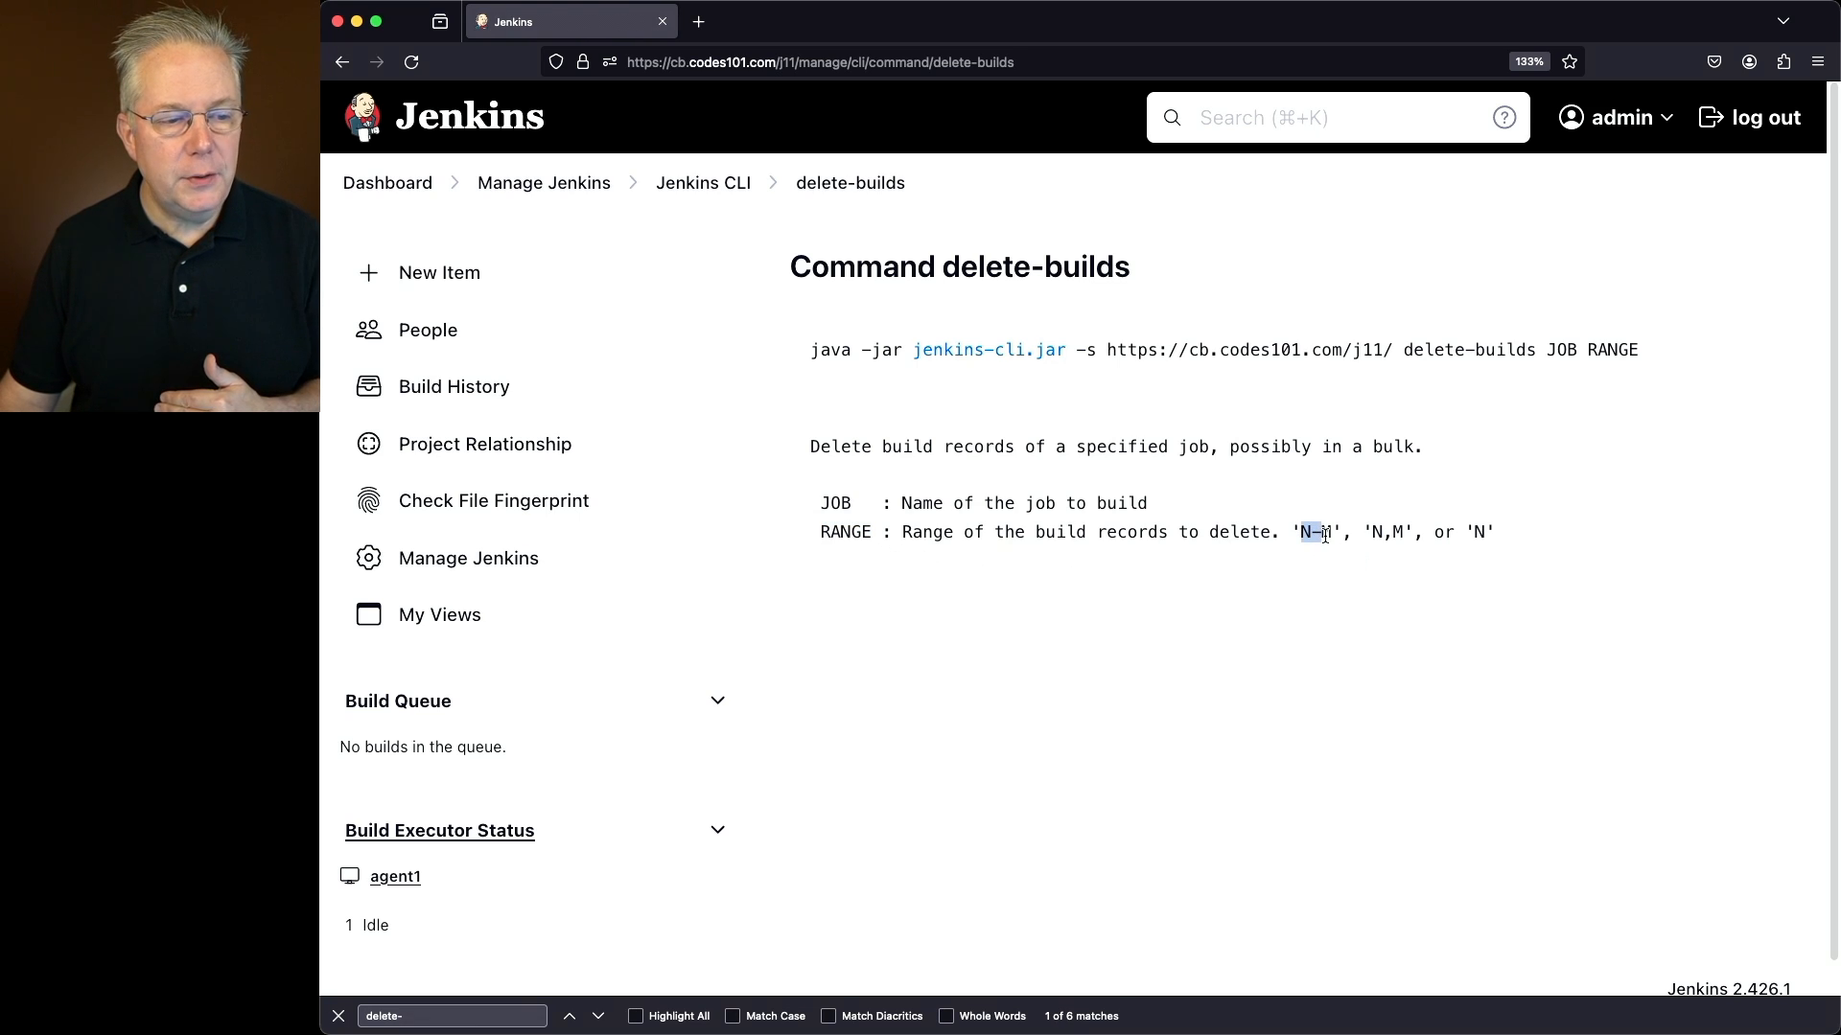
pyautogui.click(596, 1015)
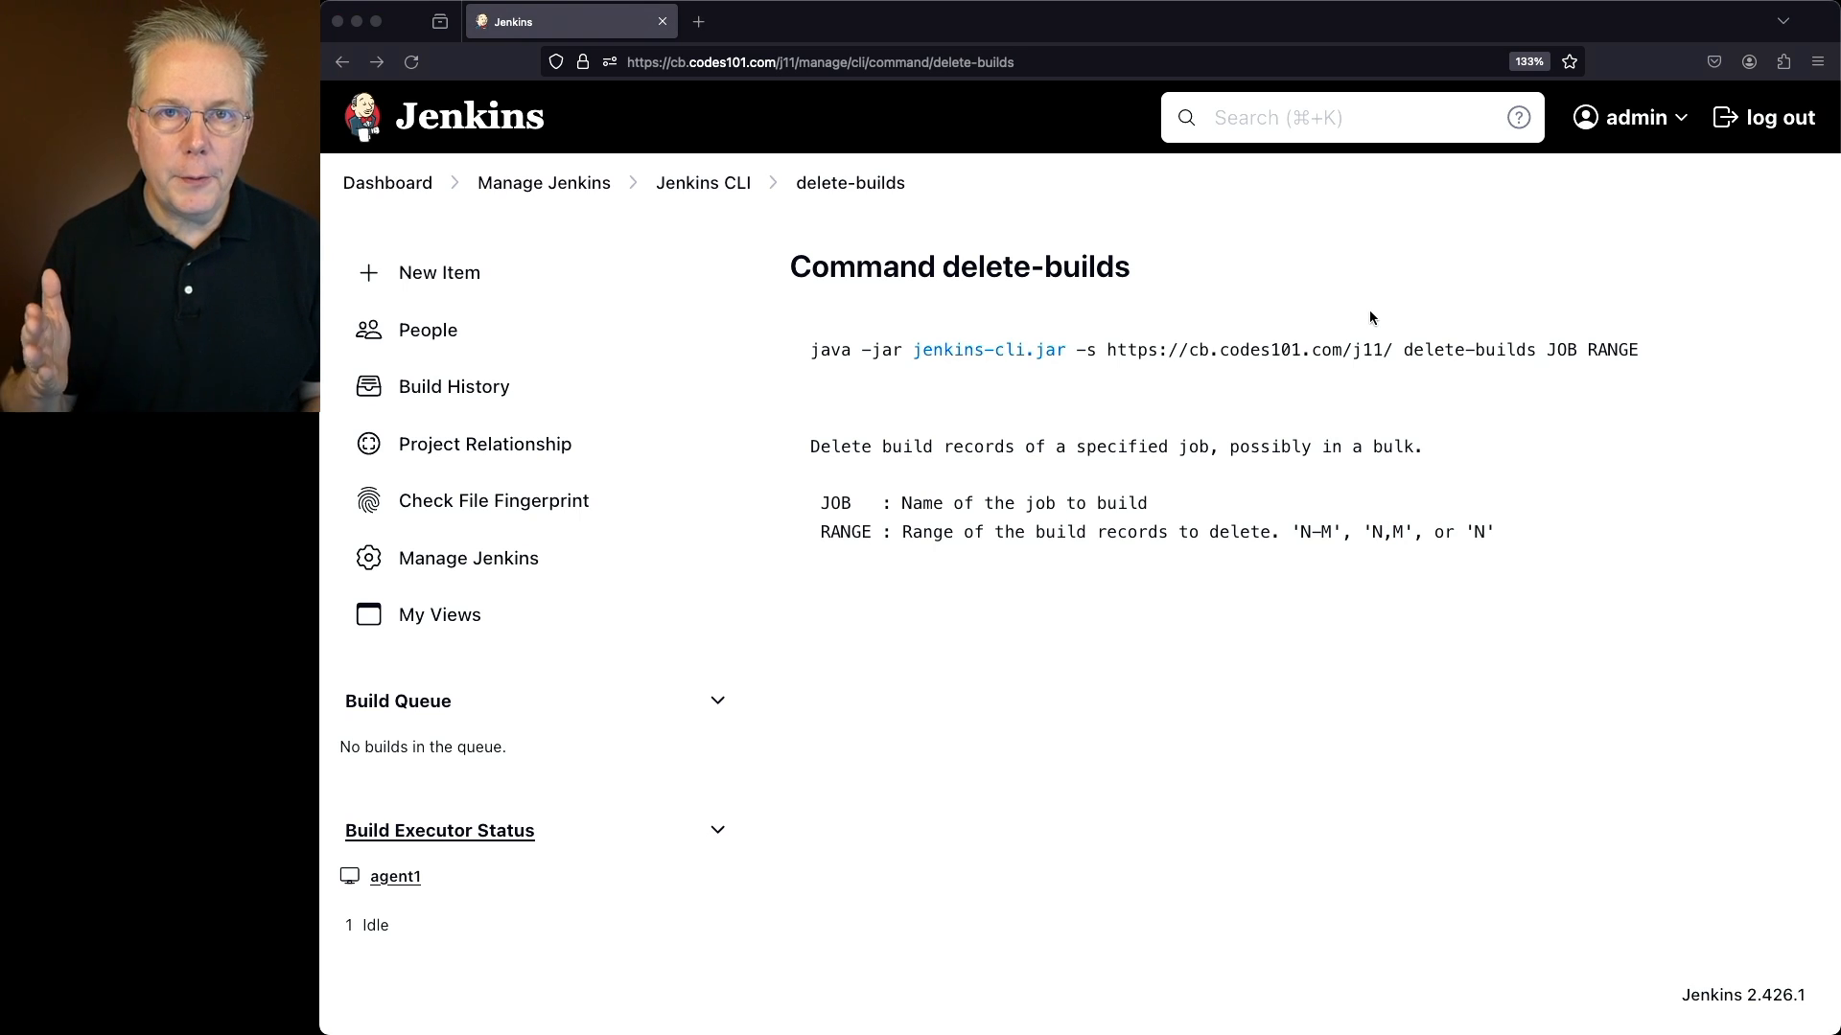
pyautogui.moveTo(1373, 205)
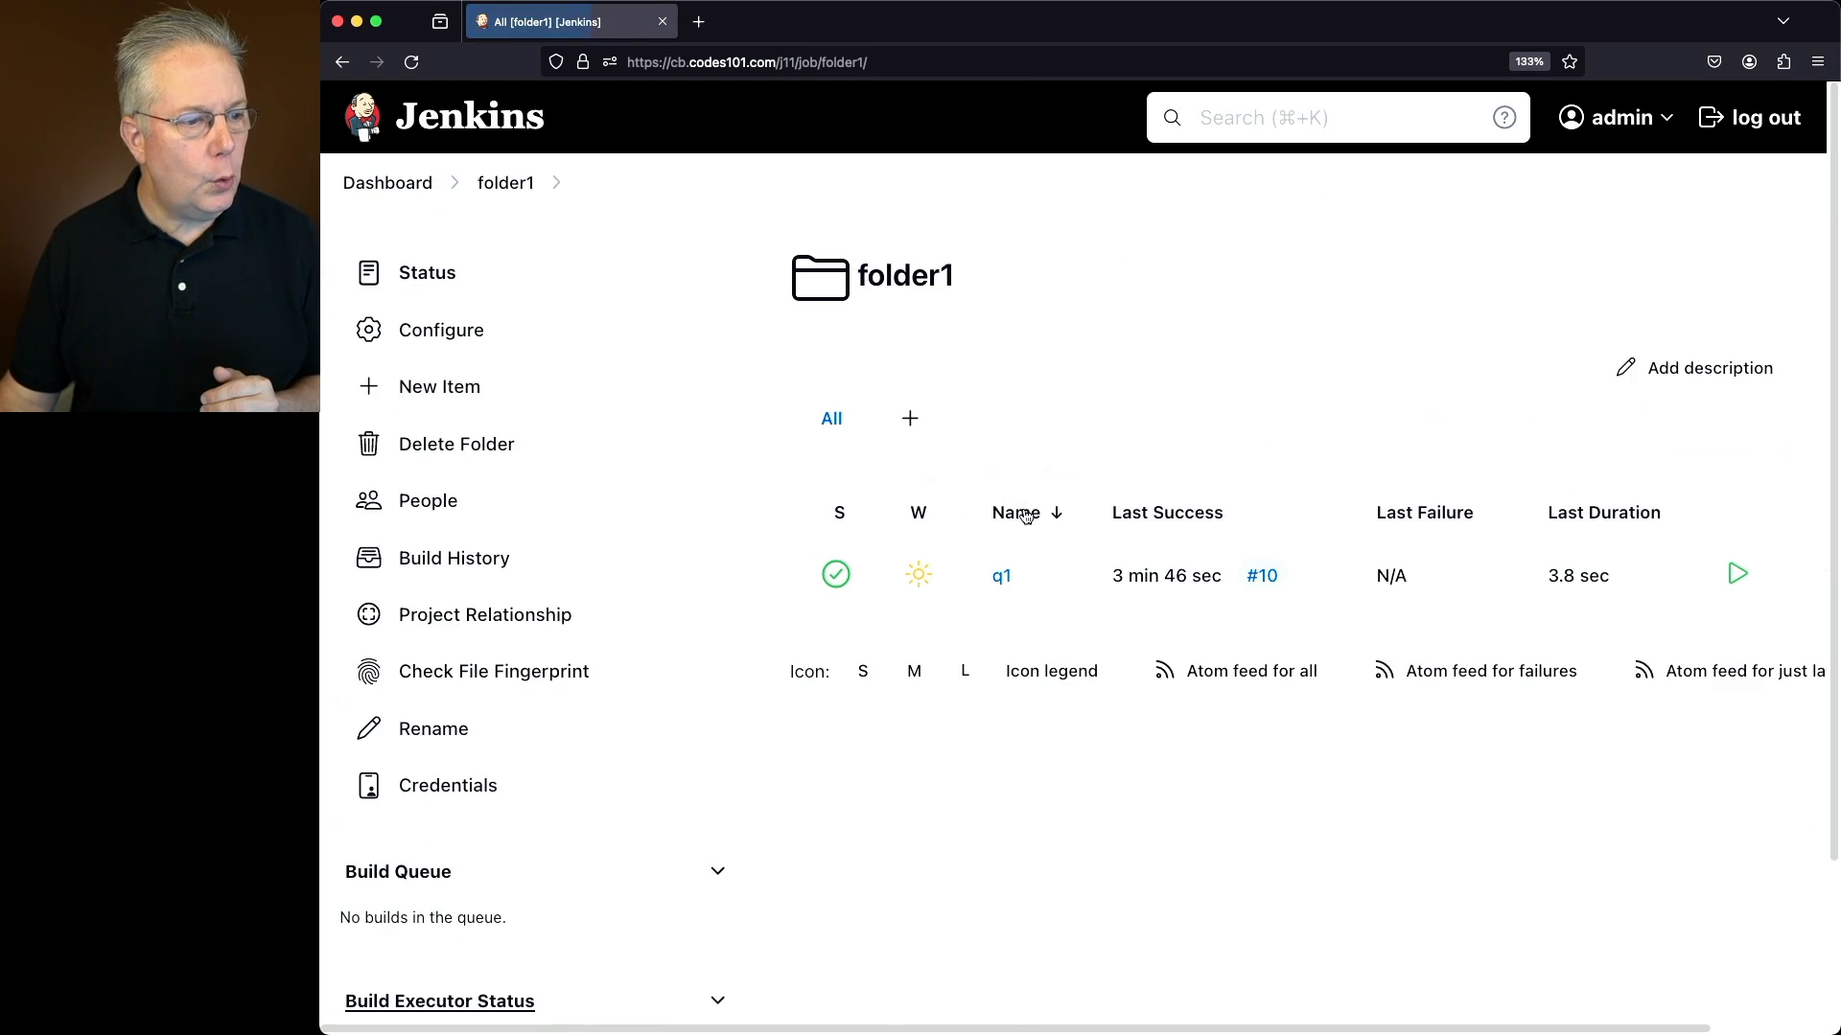
# Open job q1 from the folder1 page.
pyautogui.click(1001, 576)
pyautogui.write('java -jar jenkins-cli.jar delete-builds folder1/q1 2')
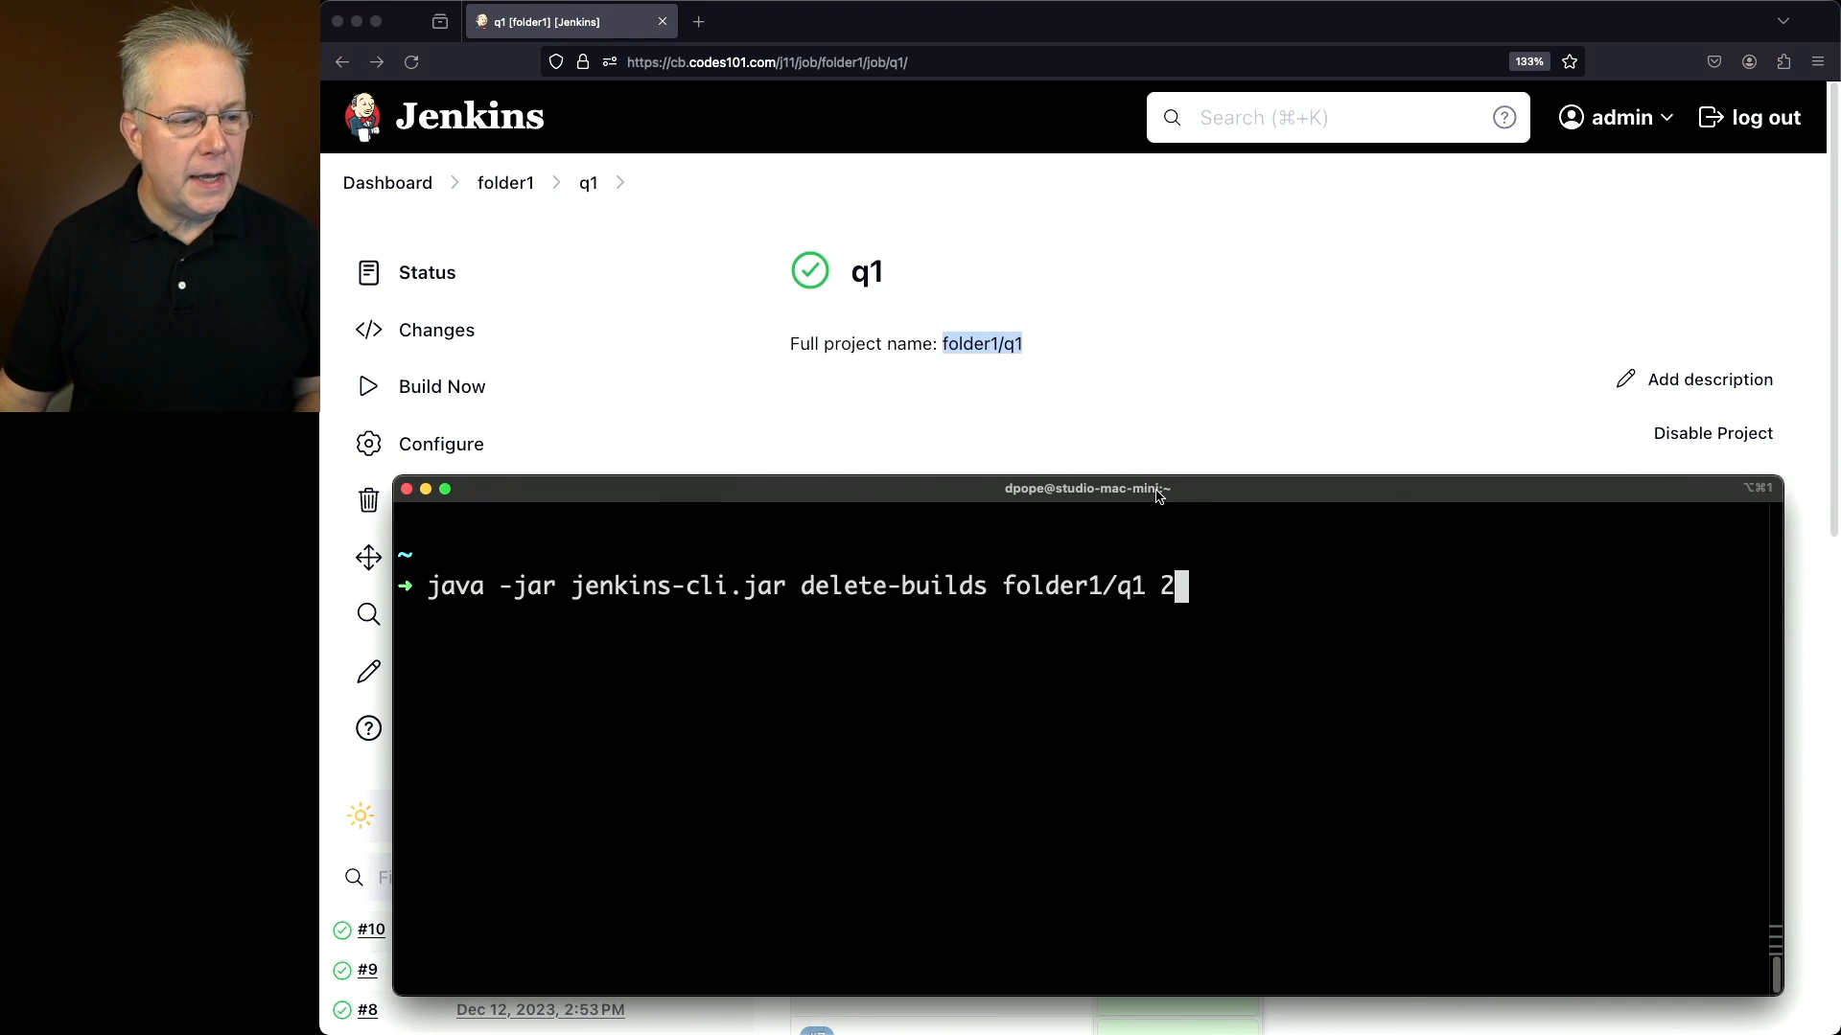
# Move the terminal window so q1's build history is visible.
pyautogui.moveTo(1085, 488); pyautogui.dragTo(1115, 249)
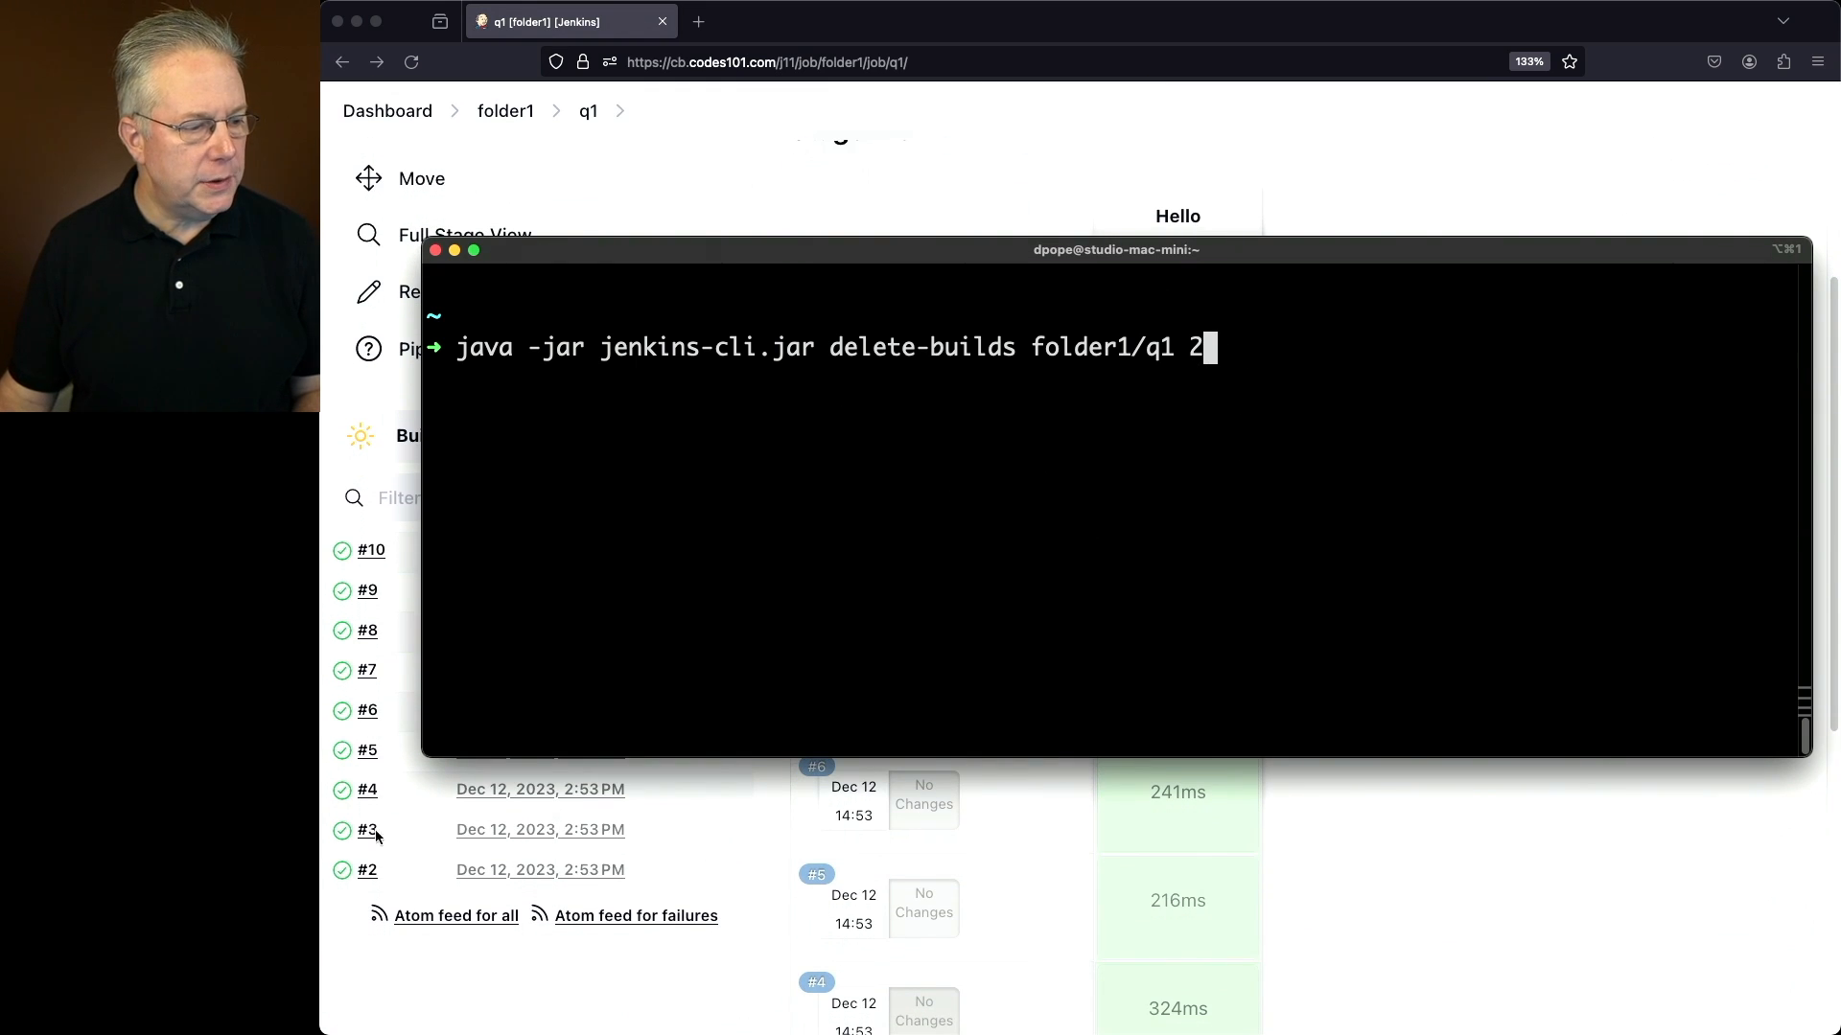
pyautogui.moveTo(1182, 584)
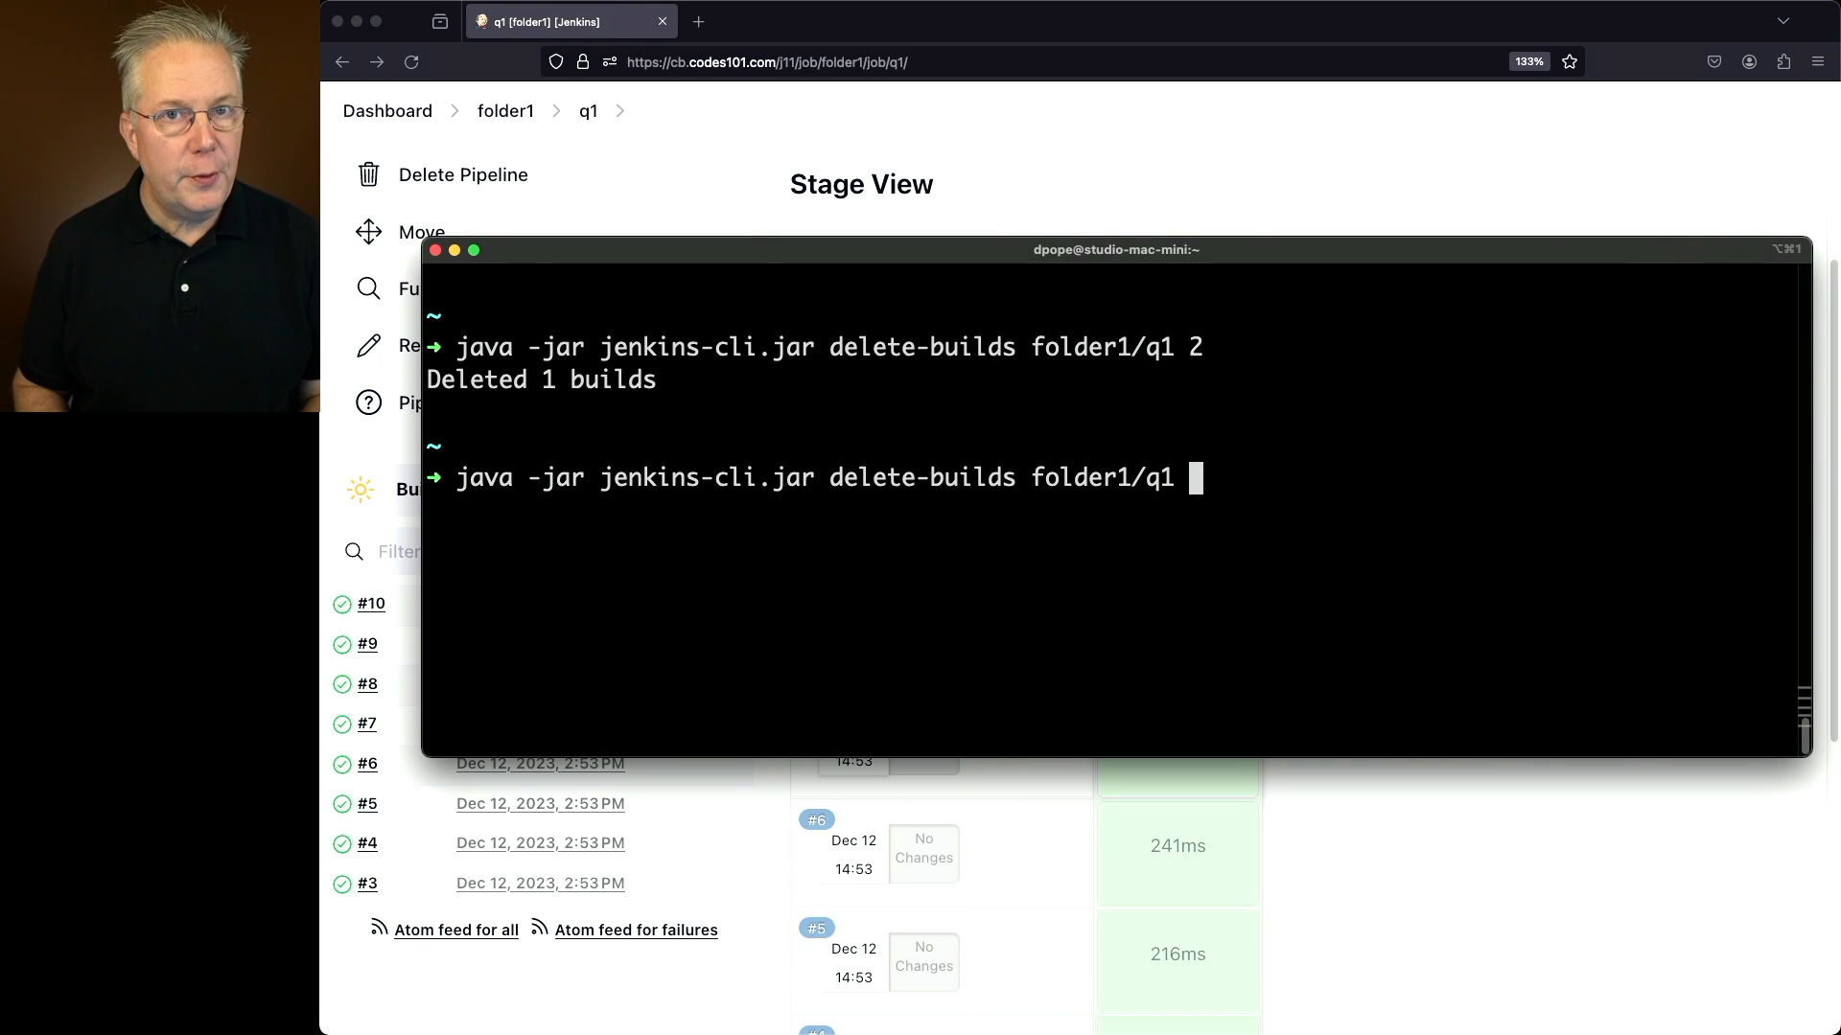
# Enter range '3,8' in the delete-builds folder1/q1 command to remove builds 3 and 8.
pyautogui.write('3,')
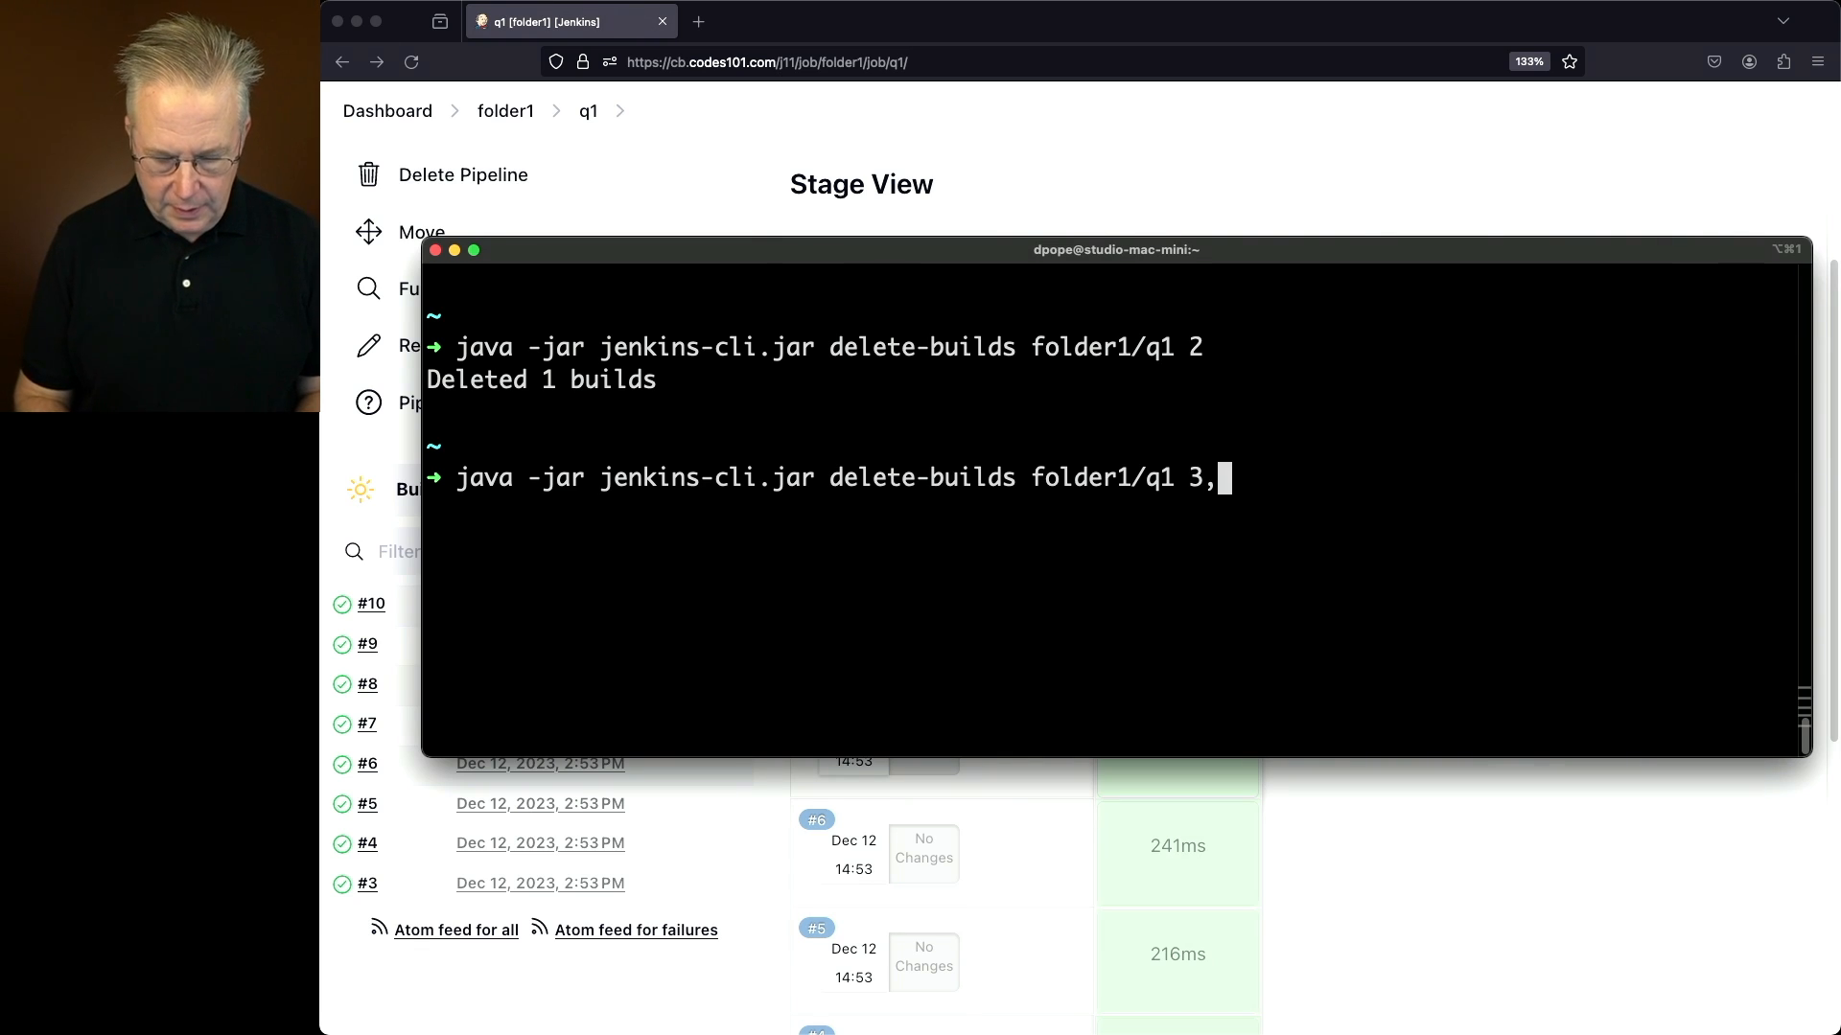
pyautogui.write('8')
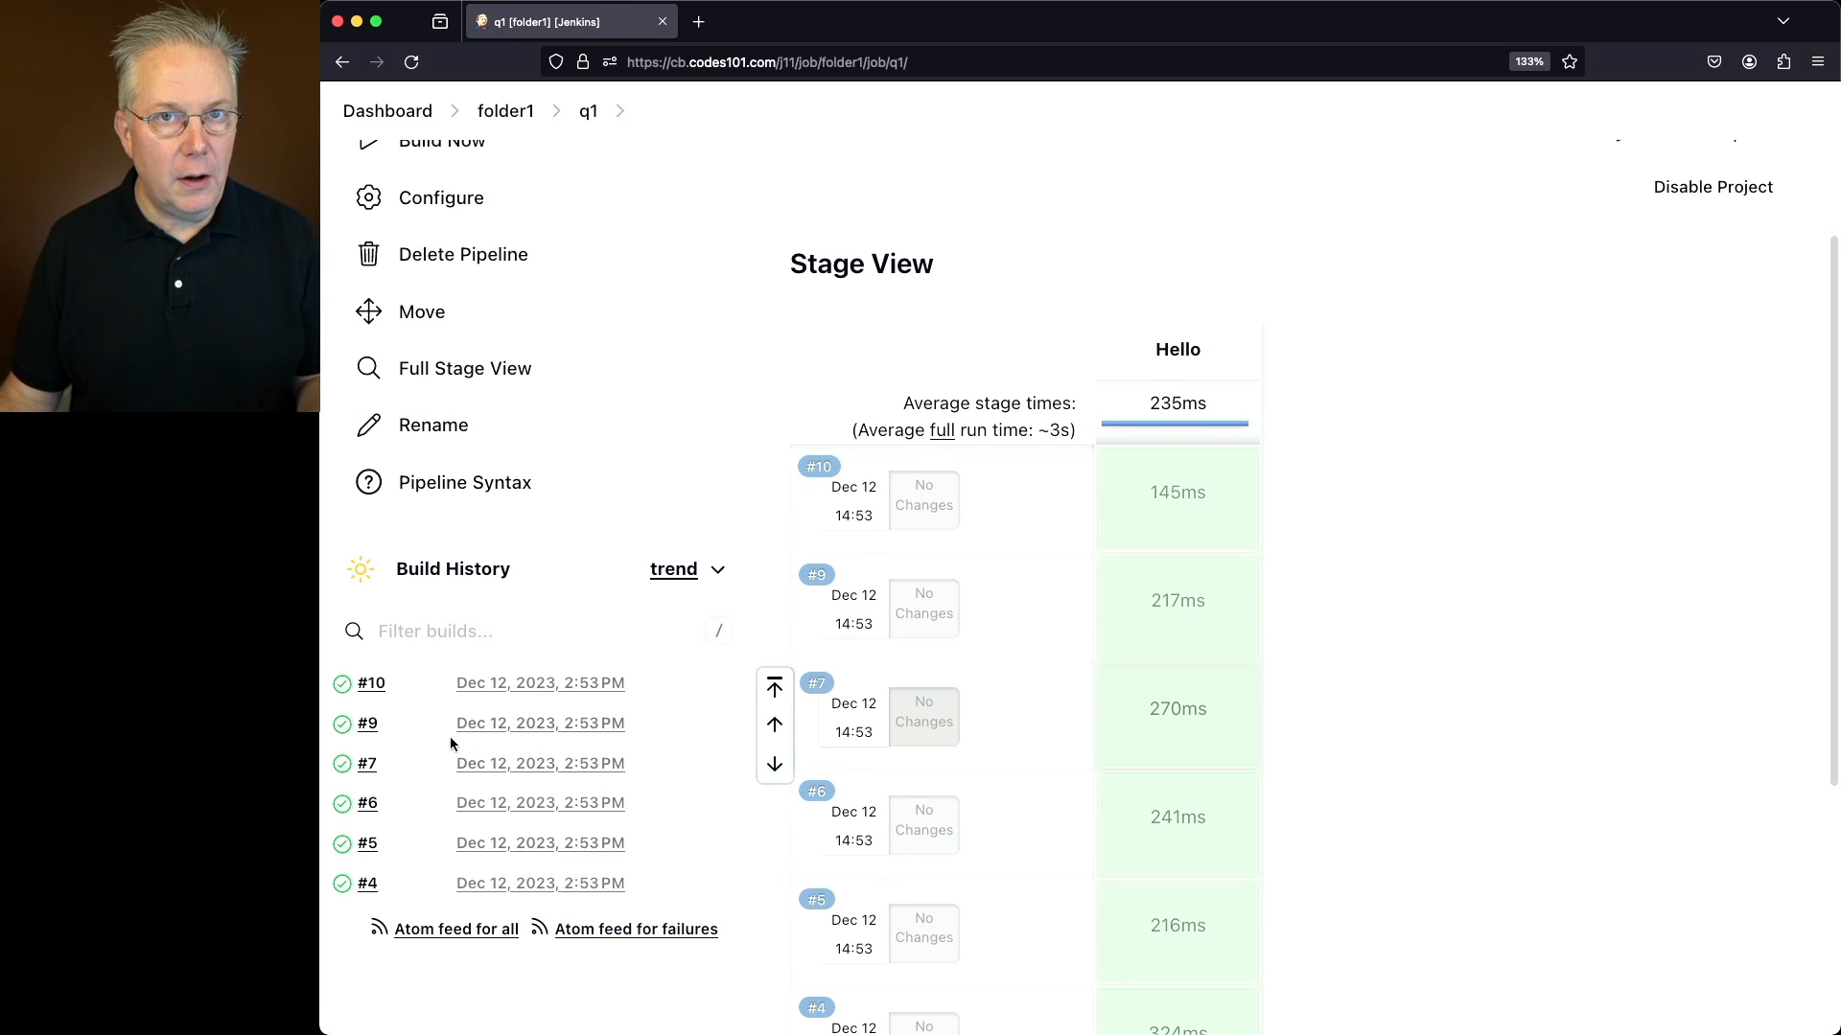
pyautogui.moveTo(381, 744)
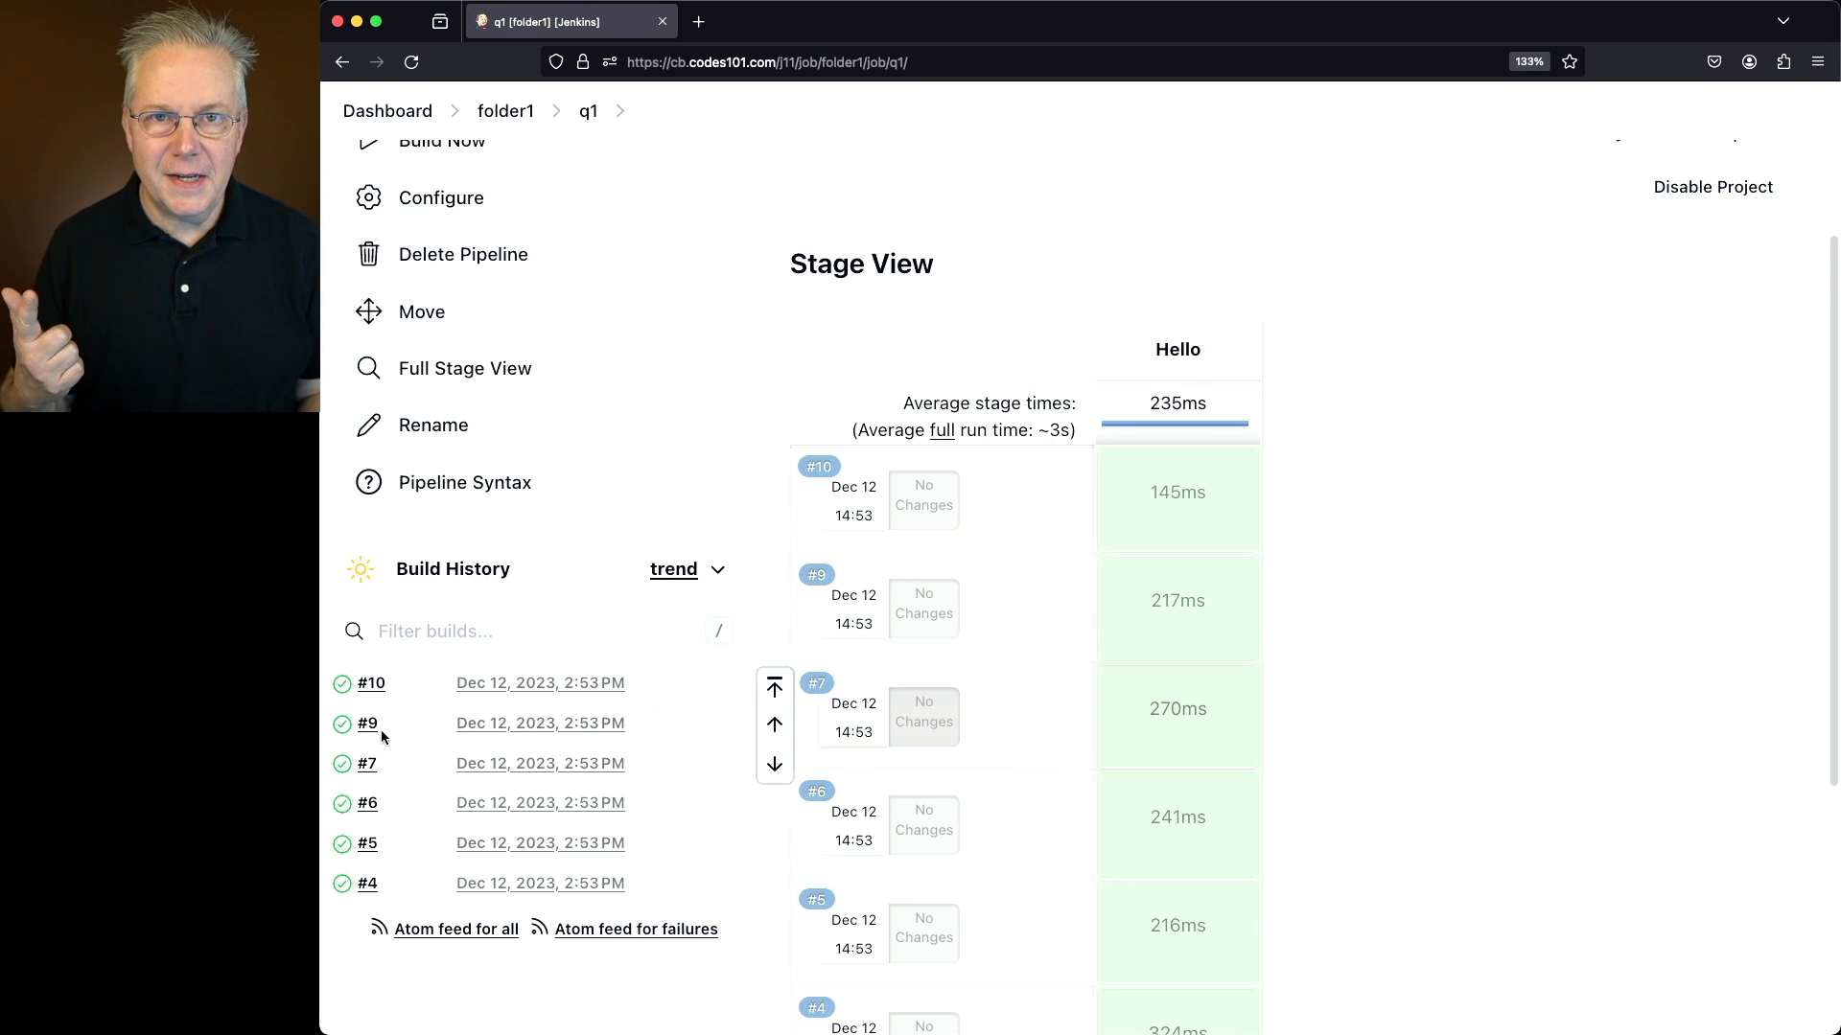
pyautogui.moveTo(382, 738)
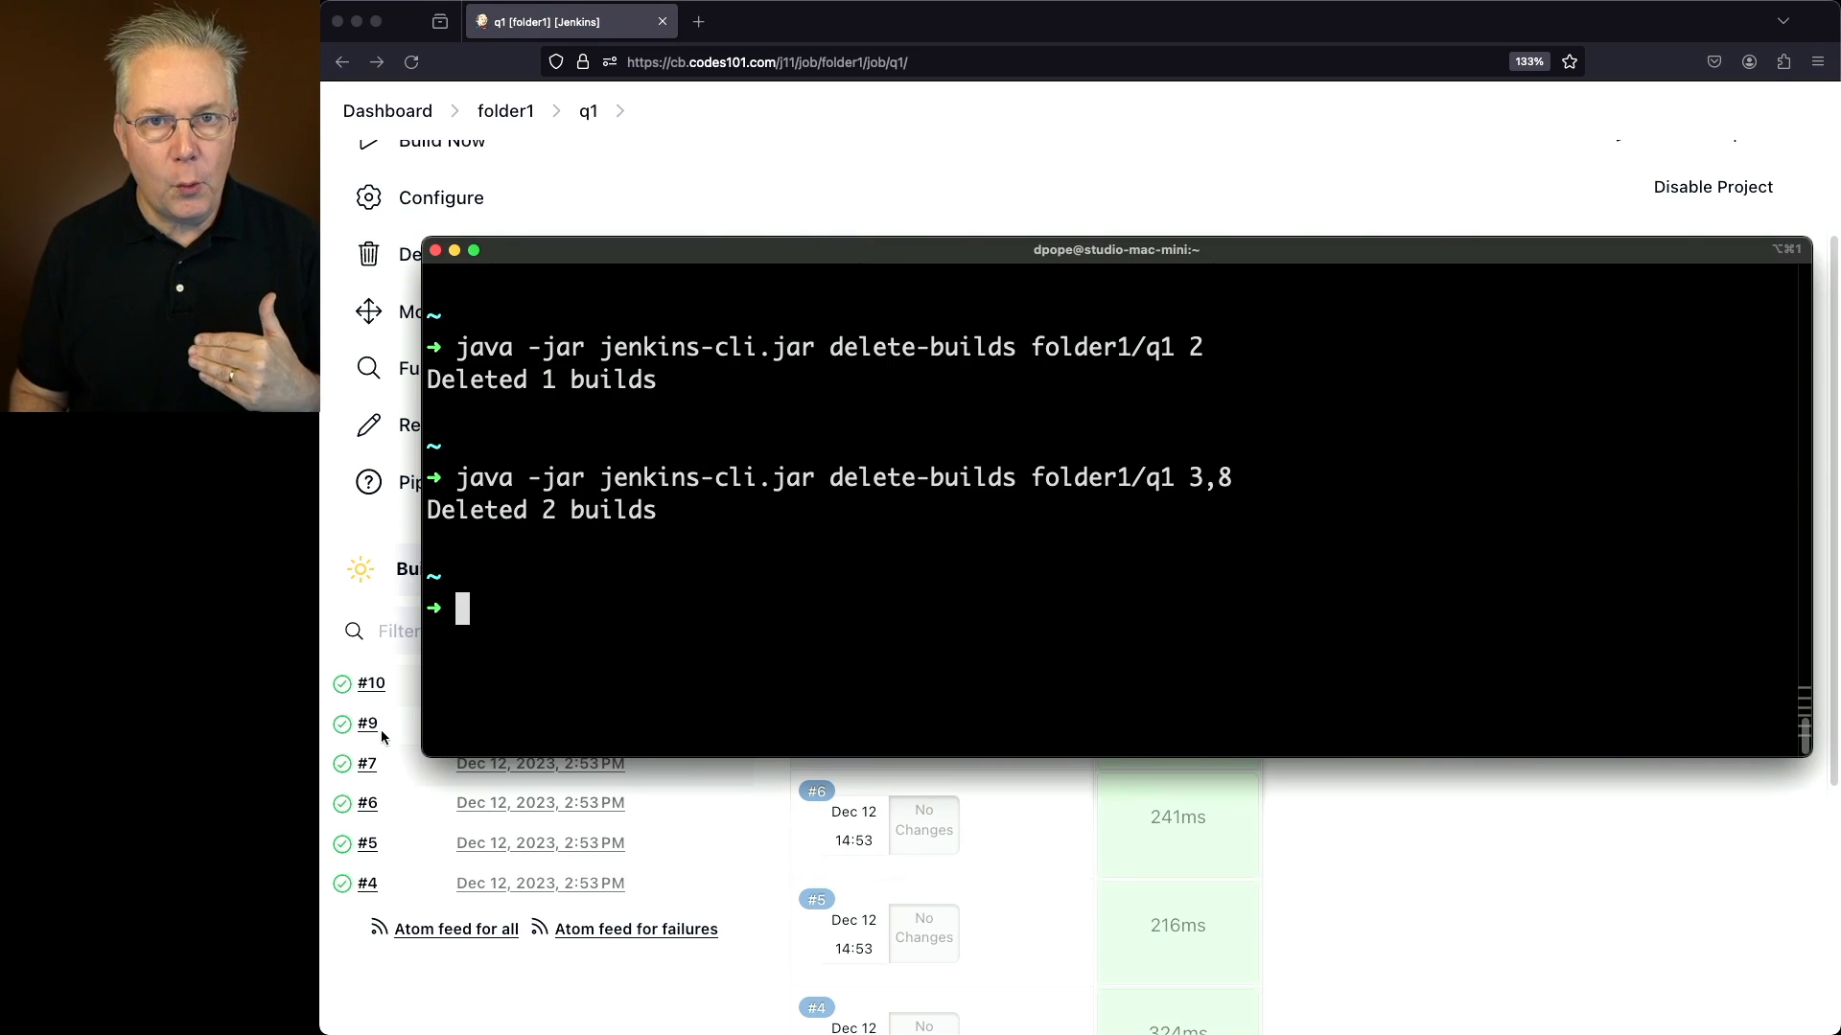
# Type 'java -jar jenkins-cli.jar delete-builds folder1/q1 4-7' without running it.
pyautogui.write('java -jar jenkins-cli.jar delete-builds folder1/q1 4')
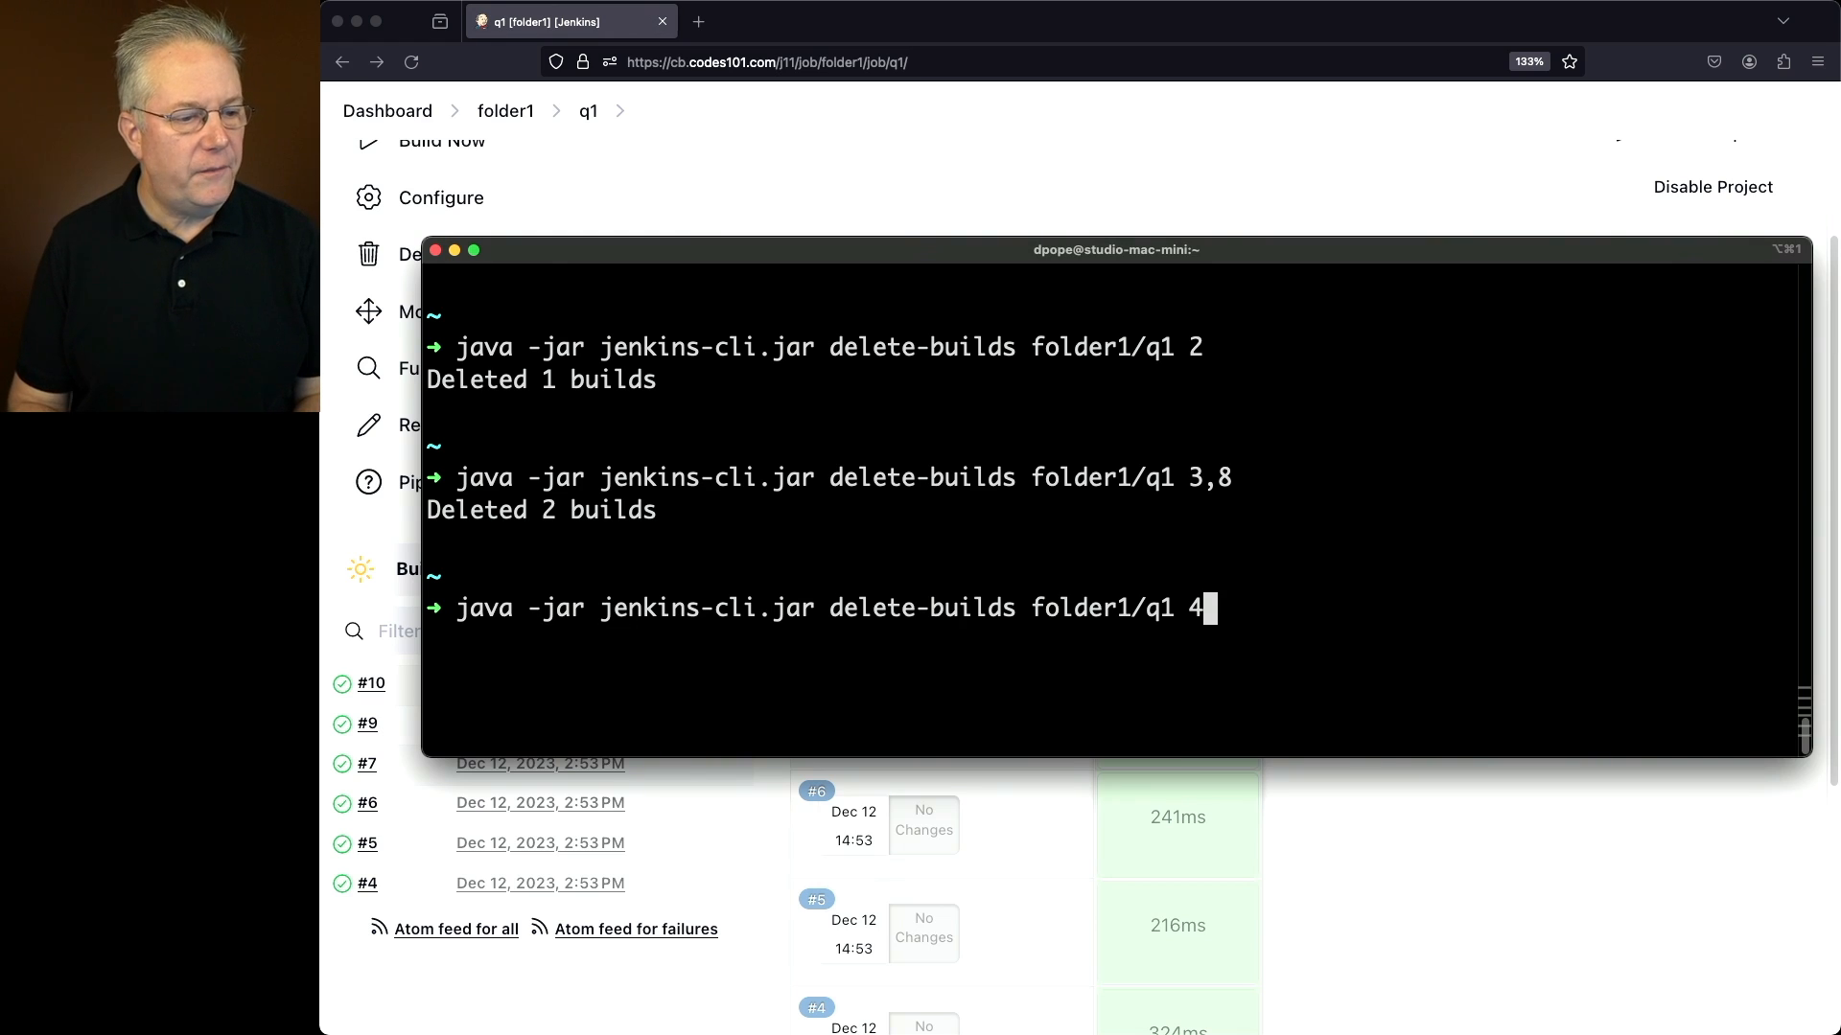
pyautogui.write('-7')
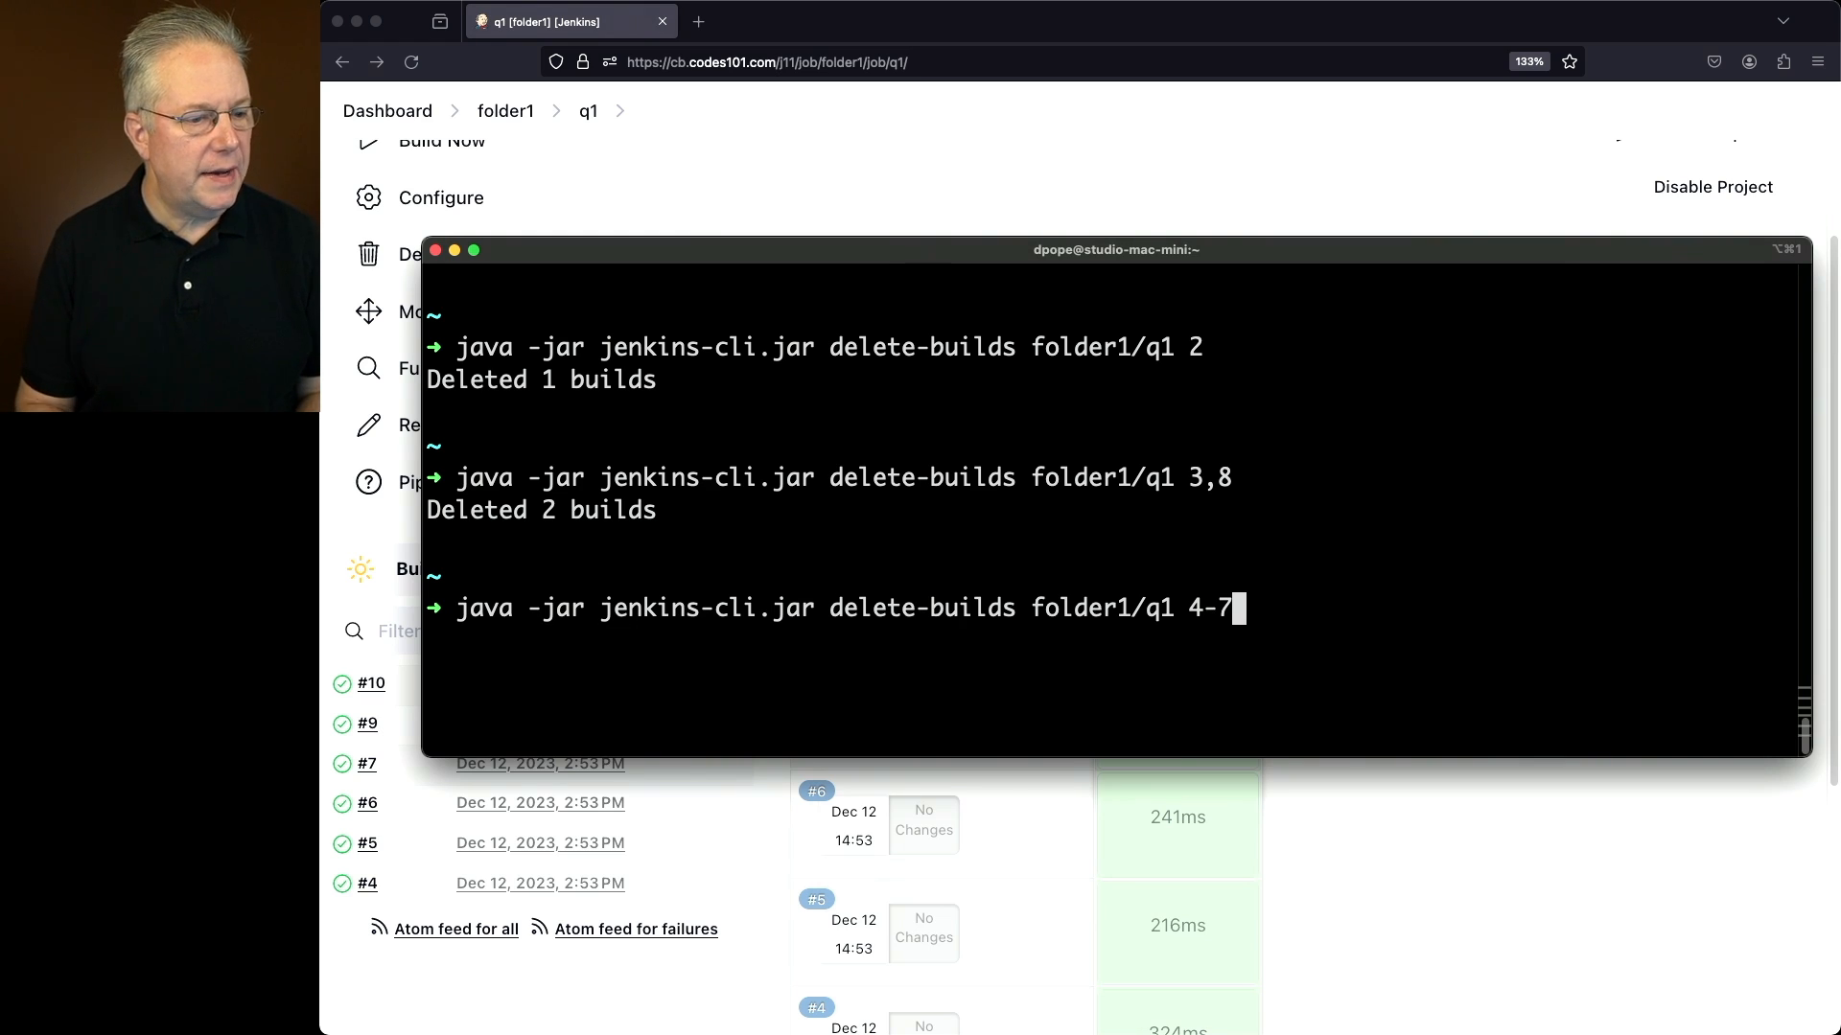